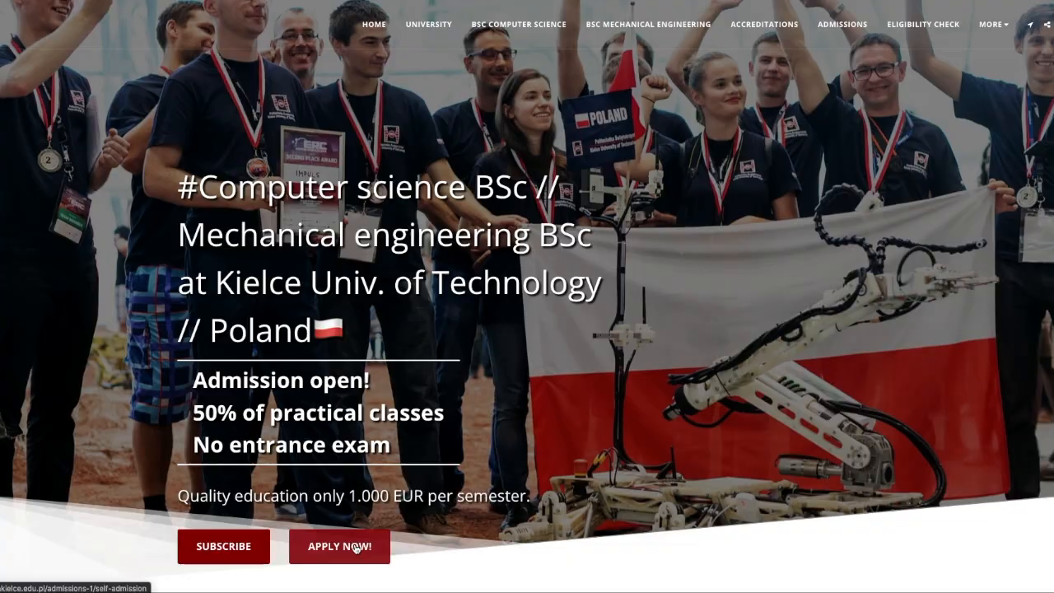
- Open the BSc Computer Science programme page and scroll to its required documents list
click(339, 546)
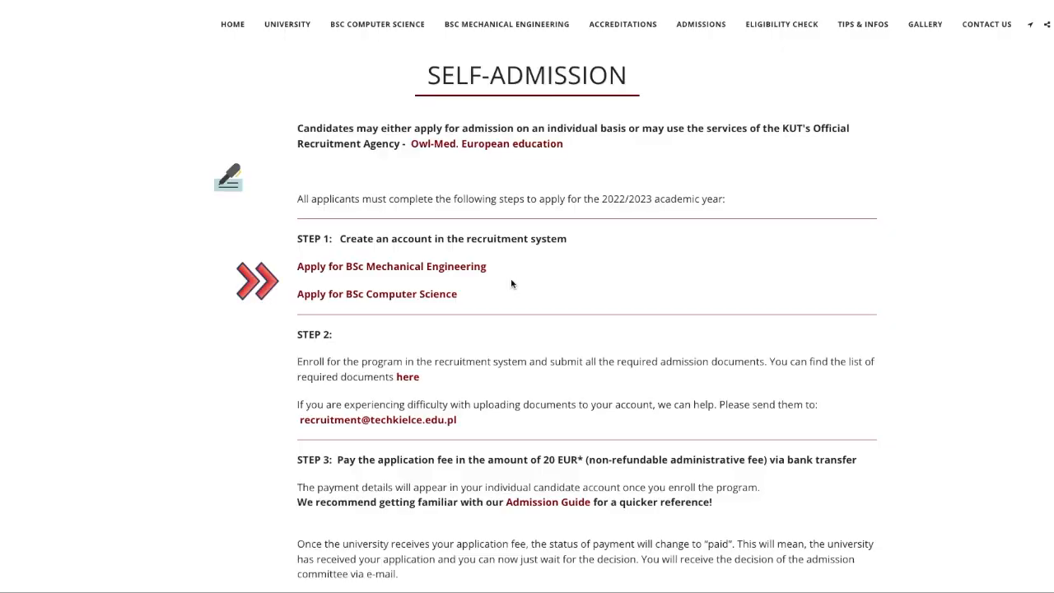
click(376, 293)
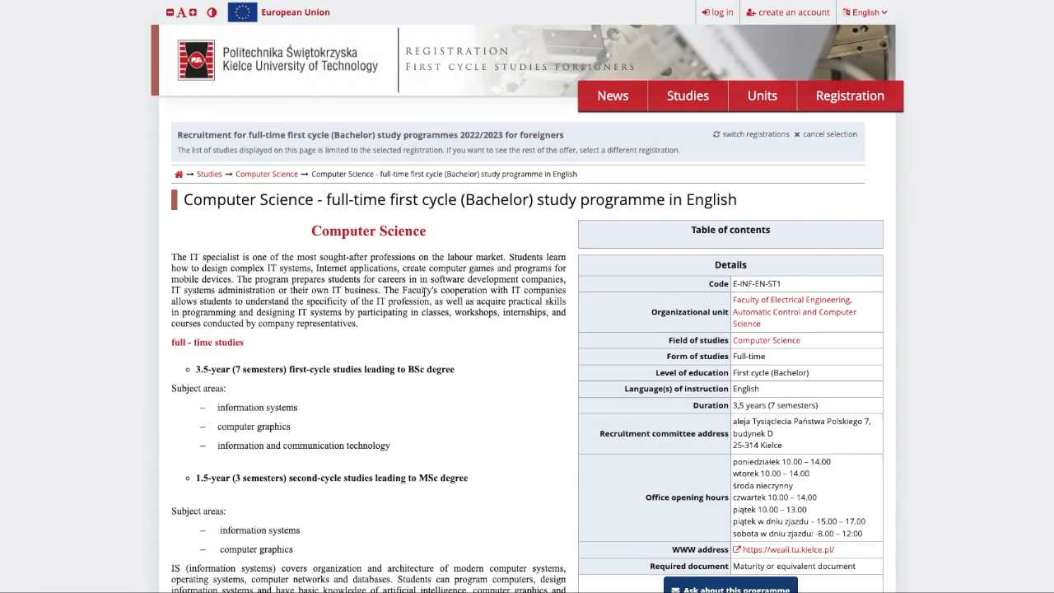
mouse_move(501, 337)
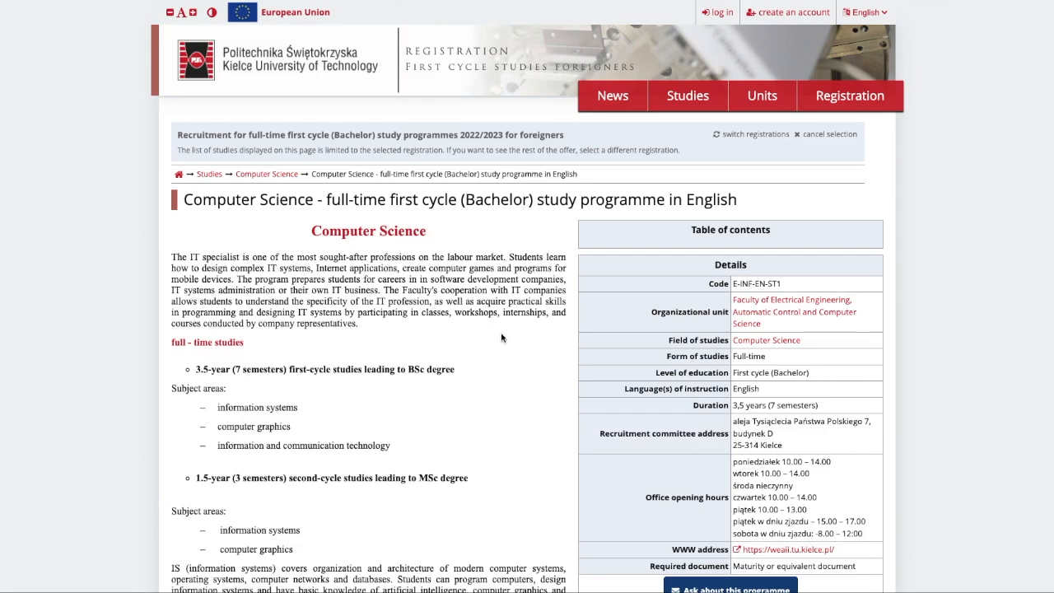
scroll(down, 3)
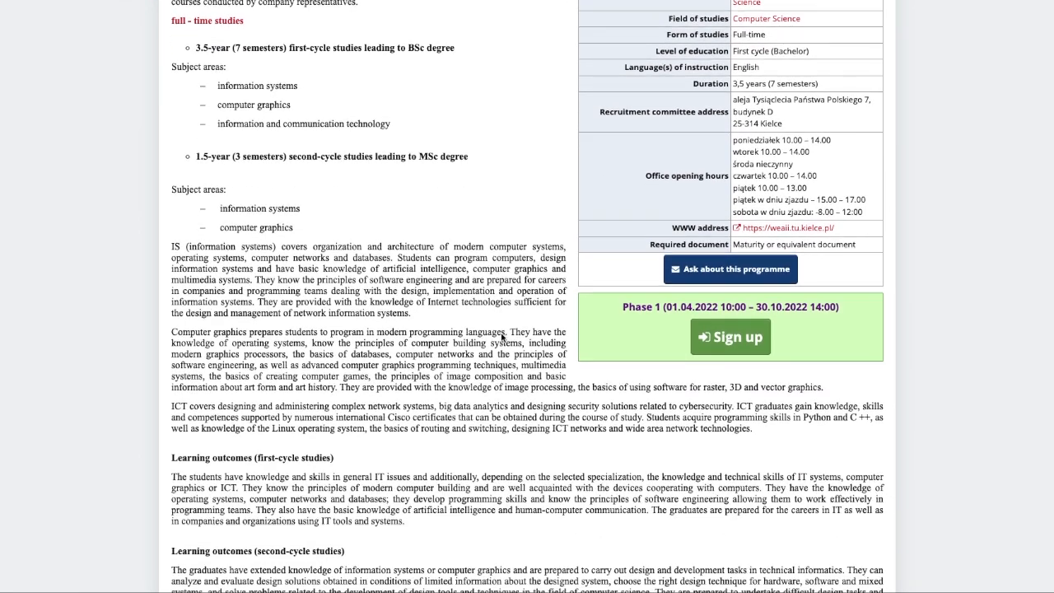
scroll(down, 3)
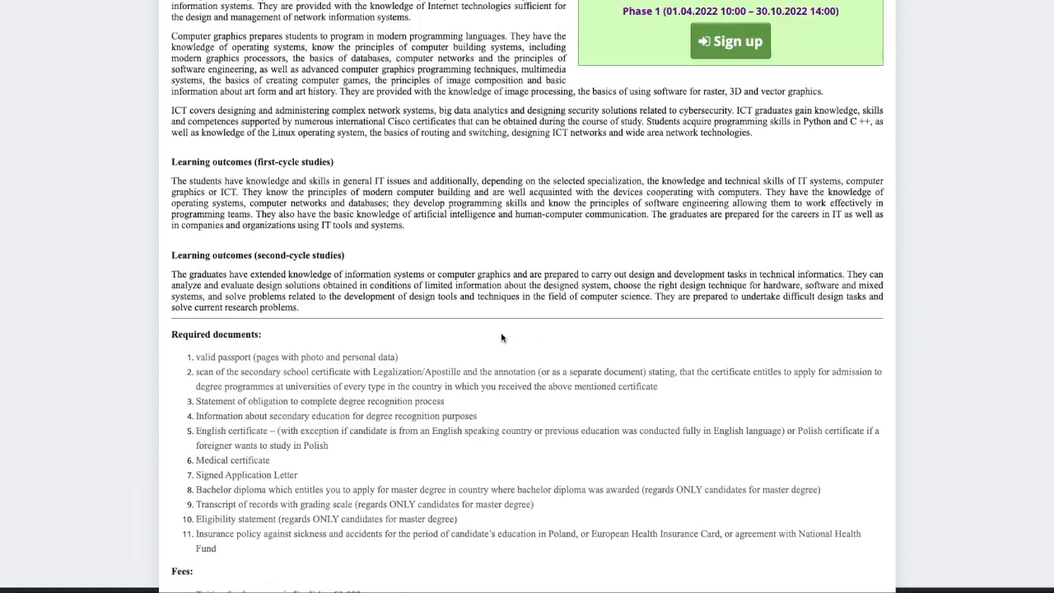
scroll(up, 3)
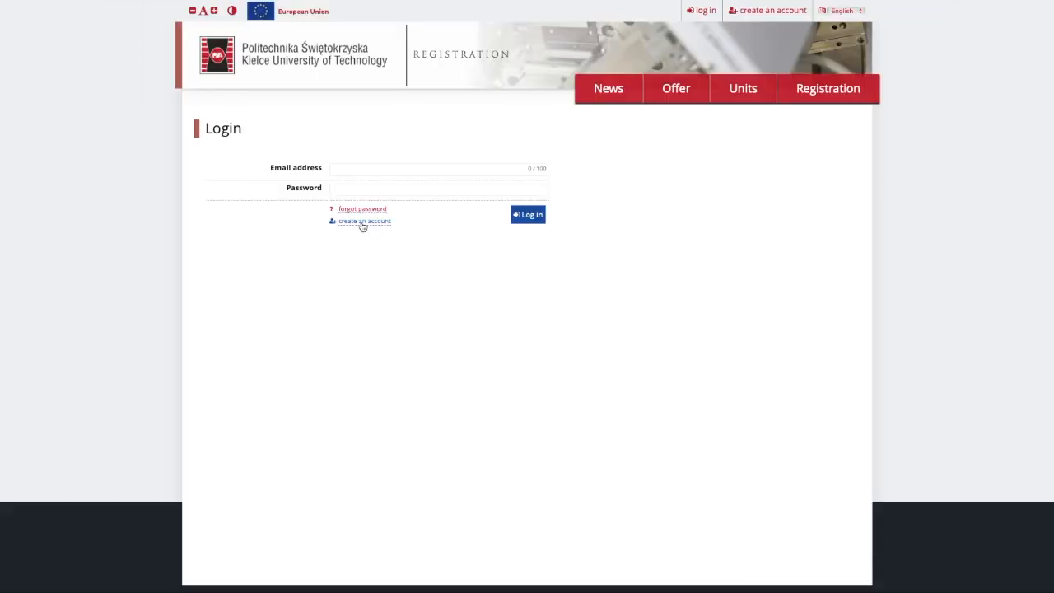
click(364, 221)
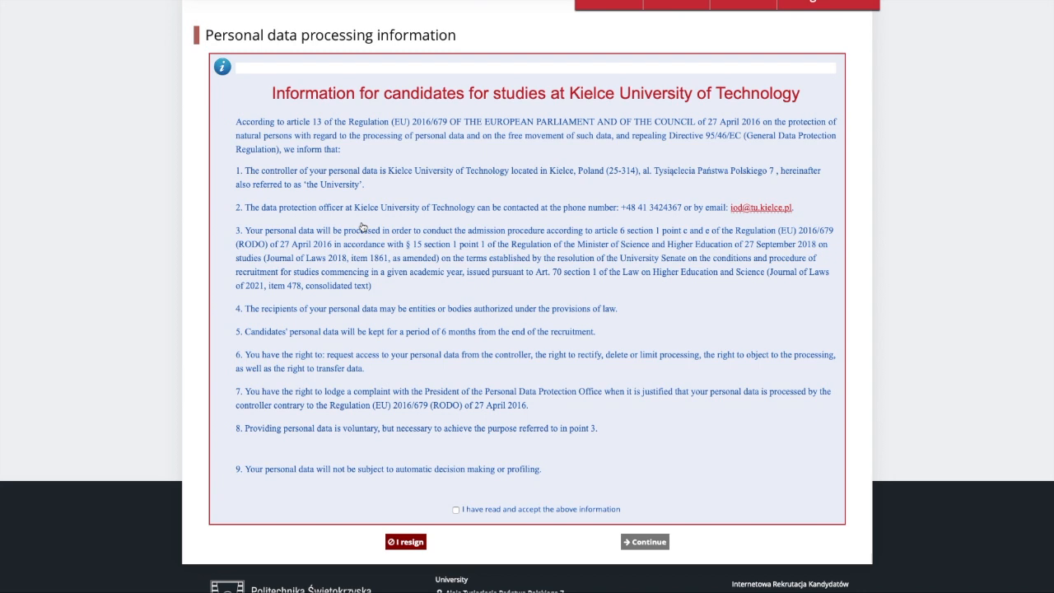
click(455, 510)
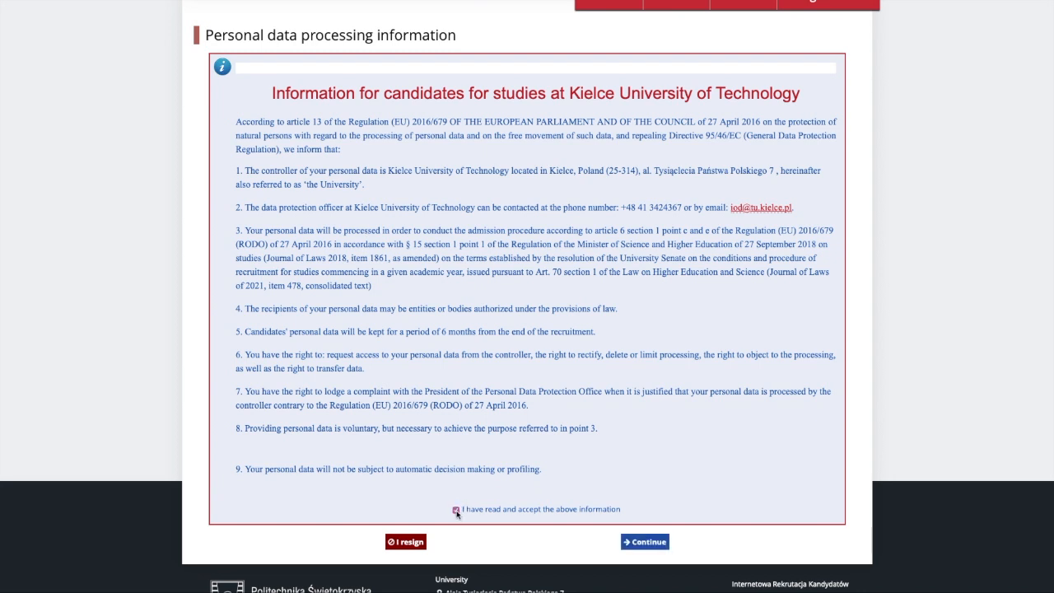
click(455, 509)
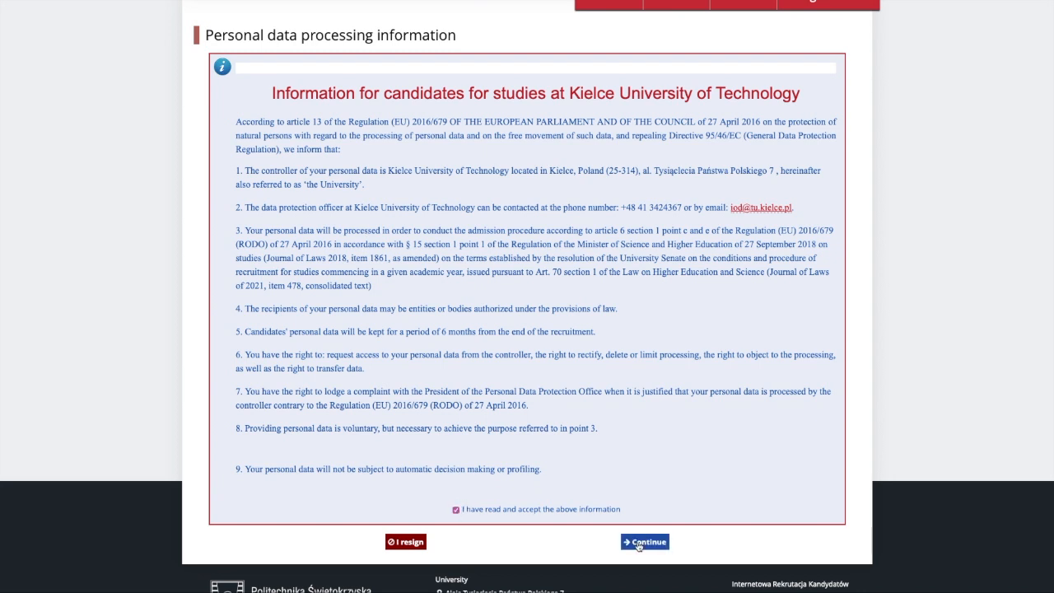
click(645, 542)
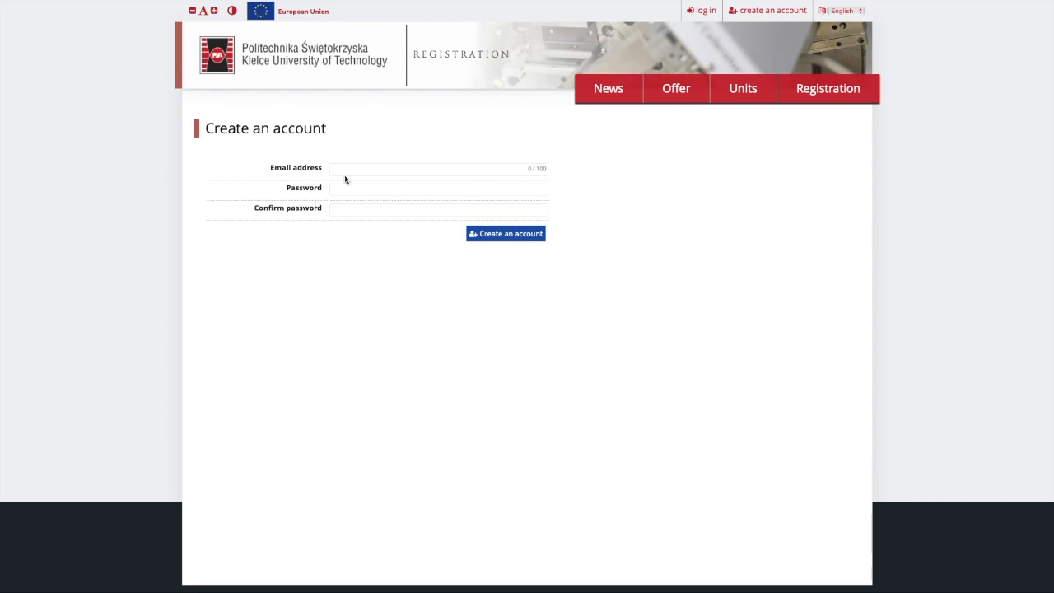
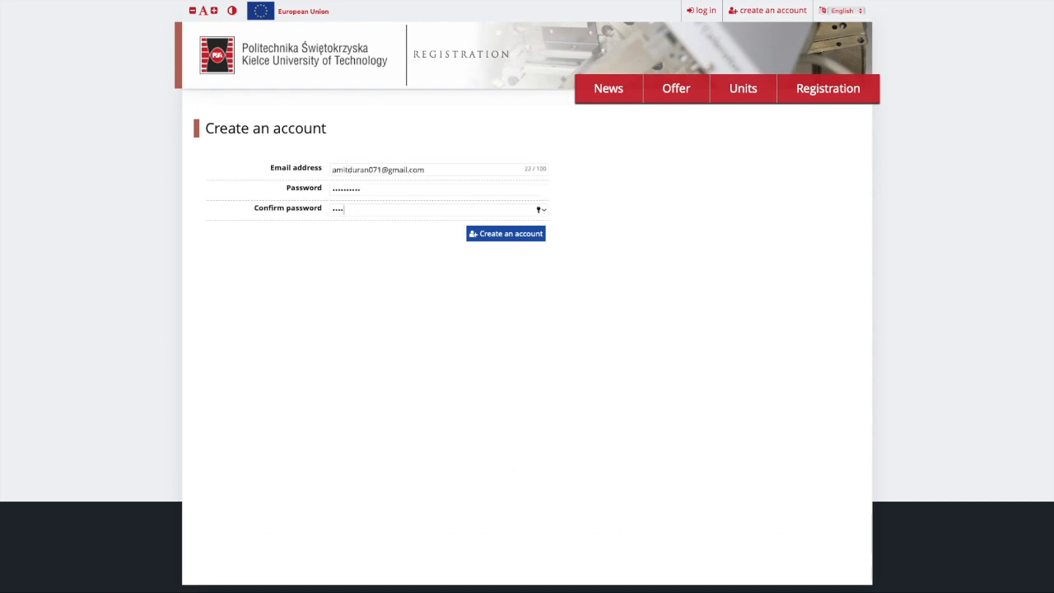
click(506, 233)
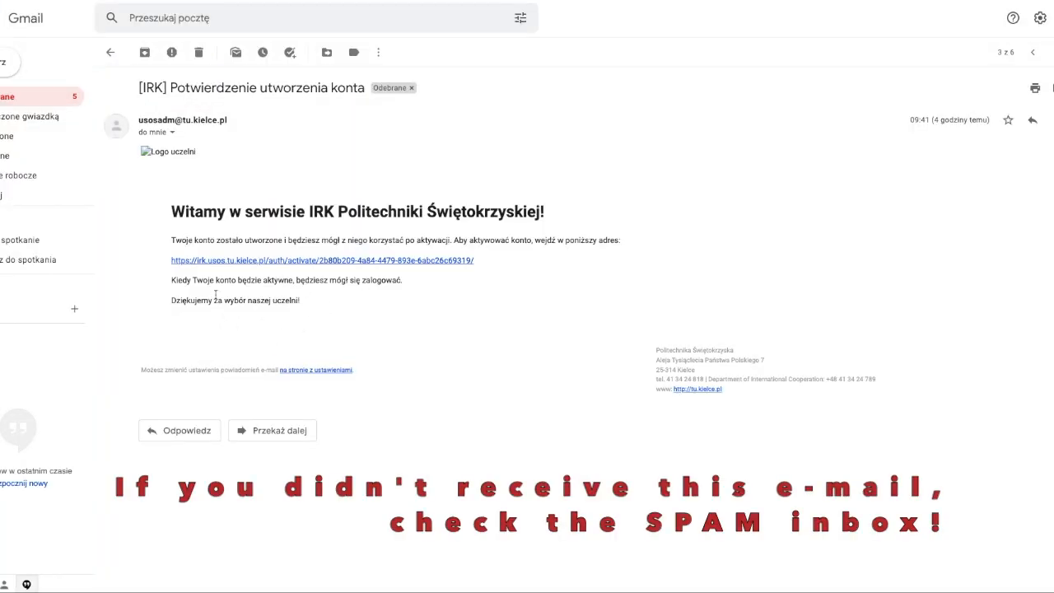
- Activate the IRK account through the link in the confirmation email
click(321, 260)
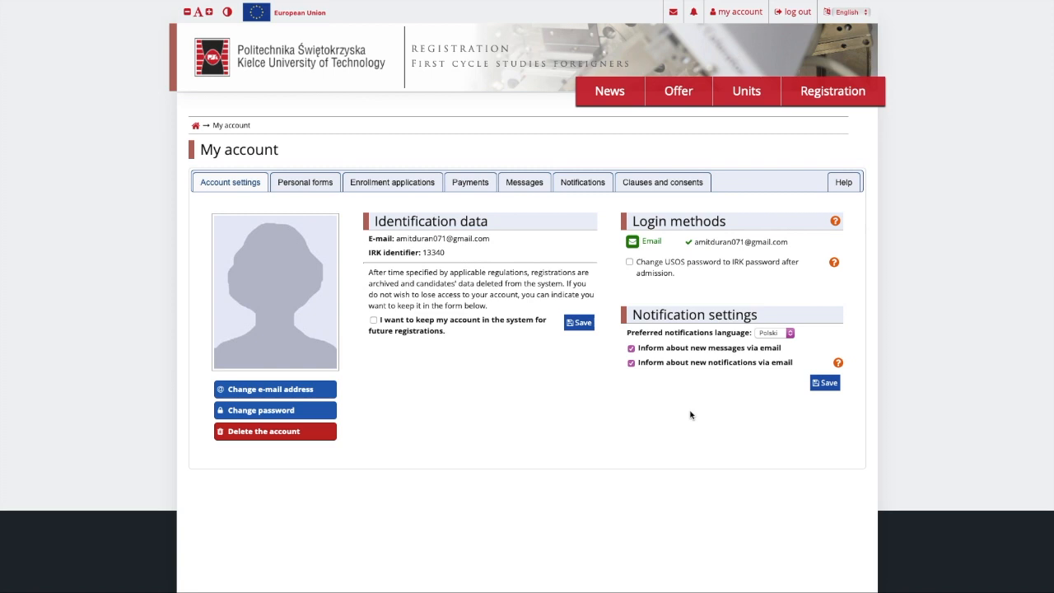
- Save English as the preferred notifications language, then go to Personal forms
click(774, 332)
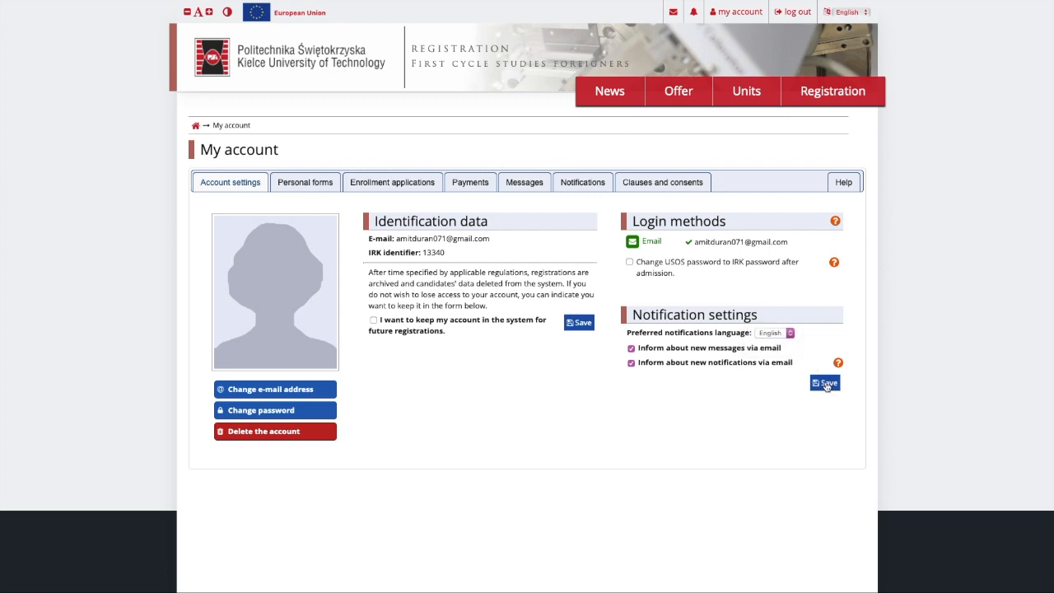
click(824, 382)
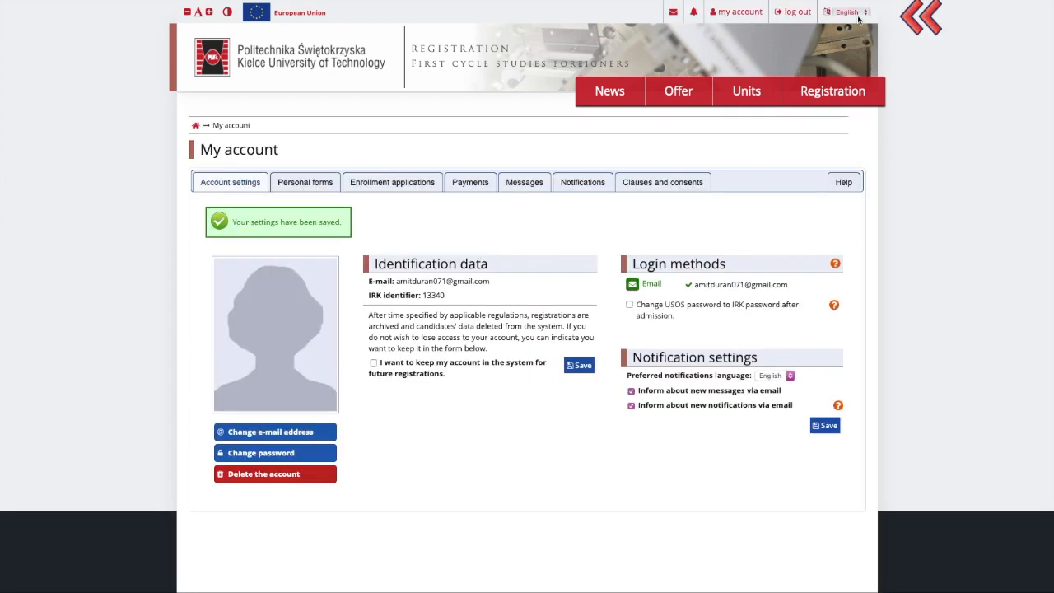
mouse_move(412, 118)
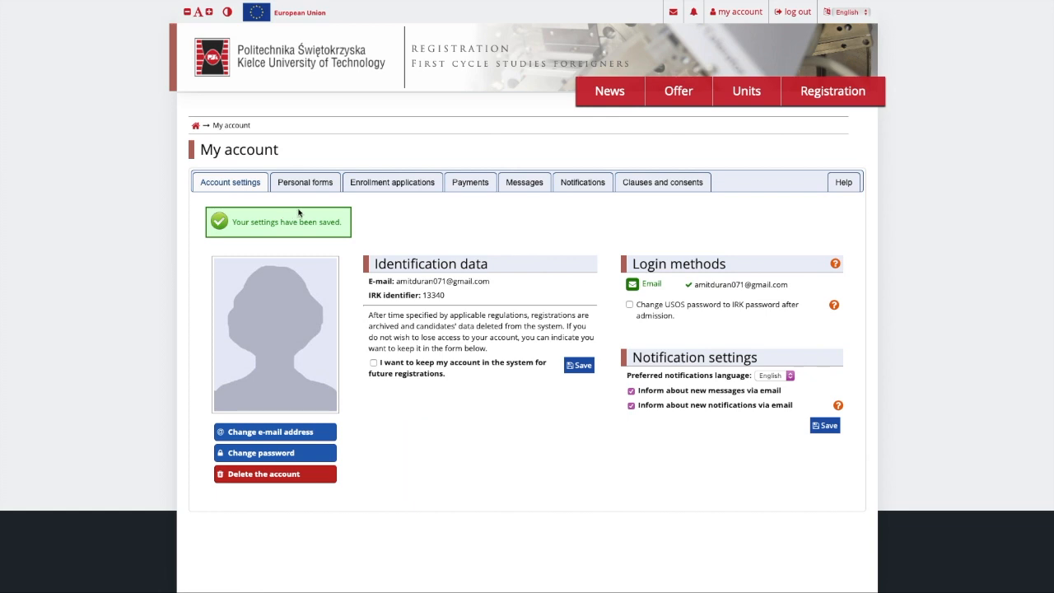
click(304, 181)
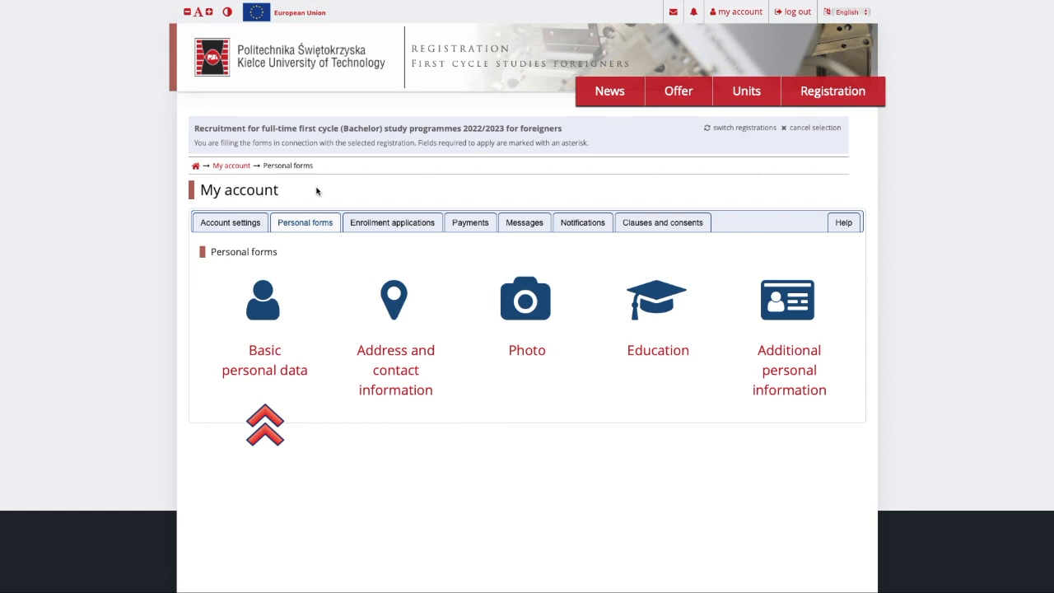
mouse_move(396, 426)
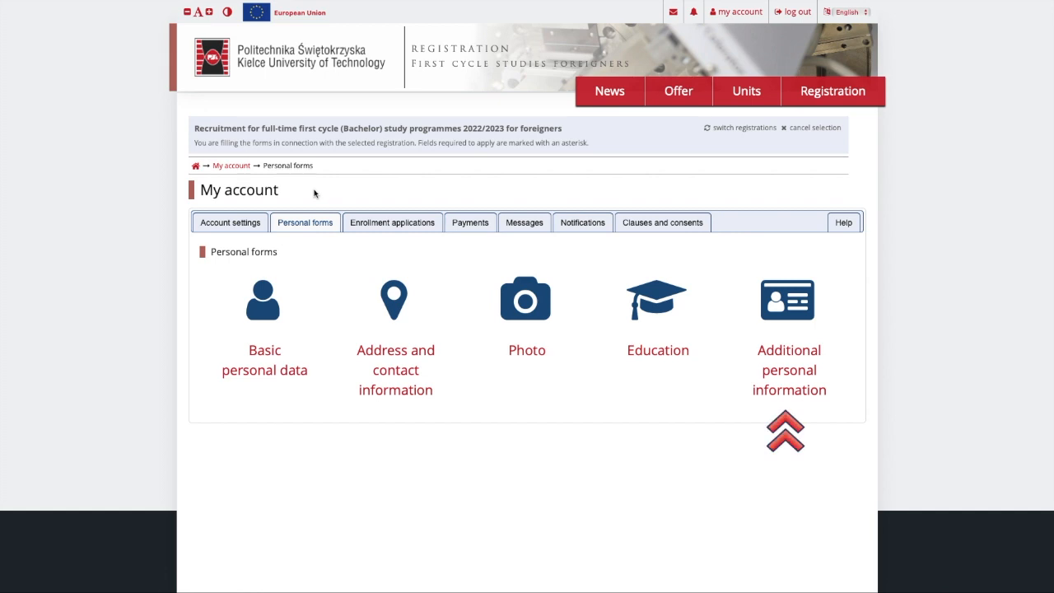
mouse_move(263, 308)
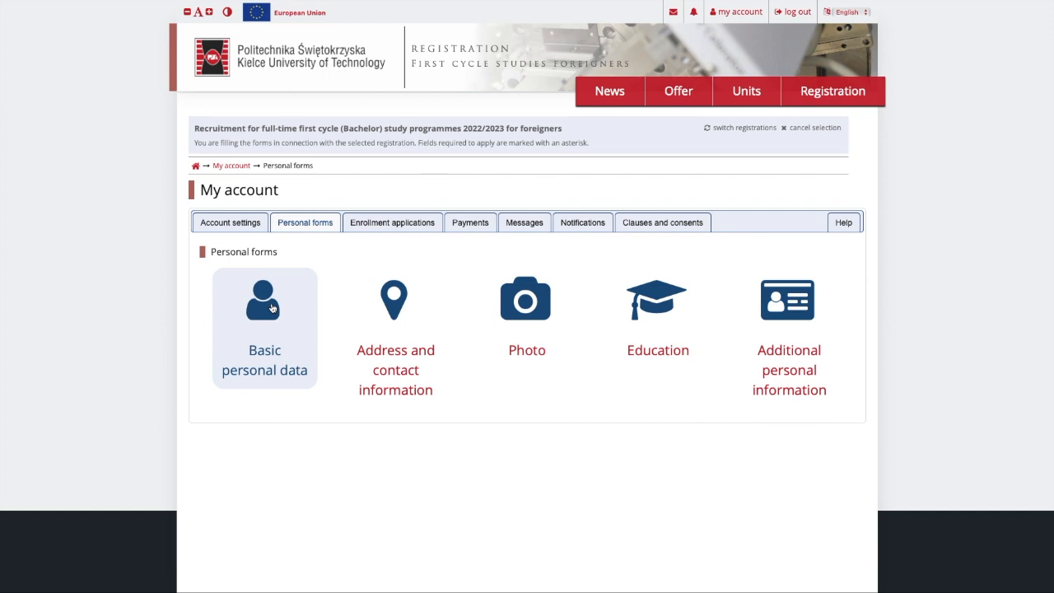
- Save basic personal data with gender, birth date, birthplace and Algerian citizenship
click(264, 327)
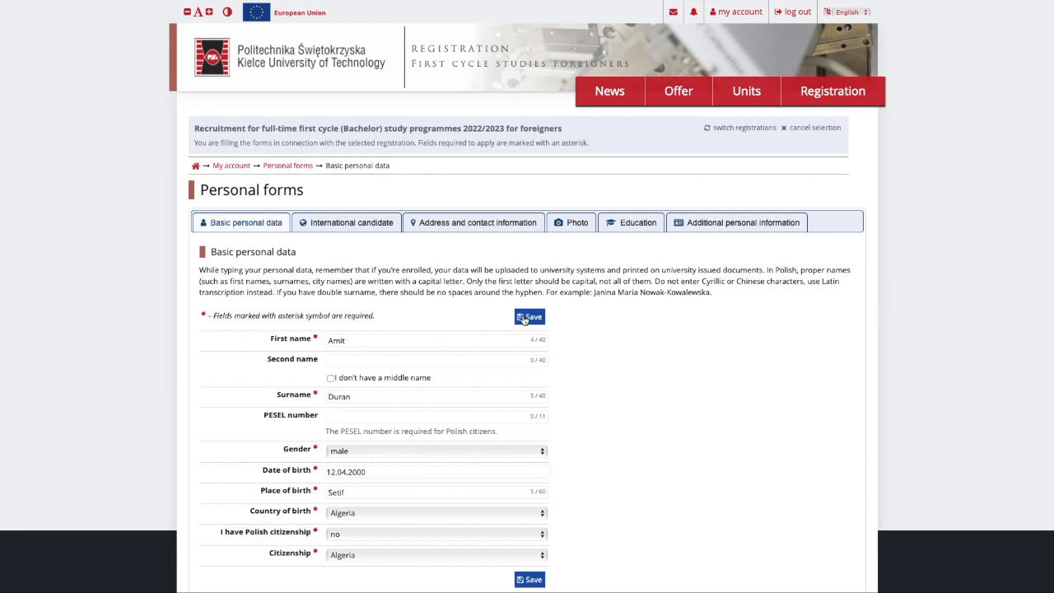
click(530, 317)
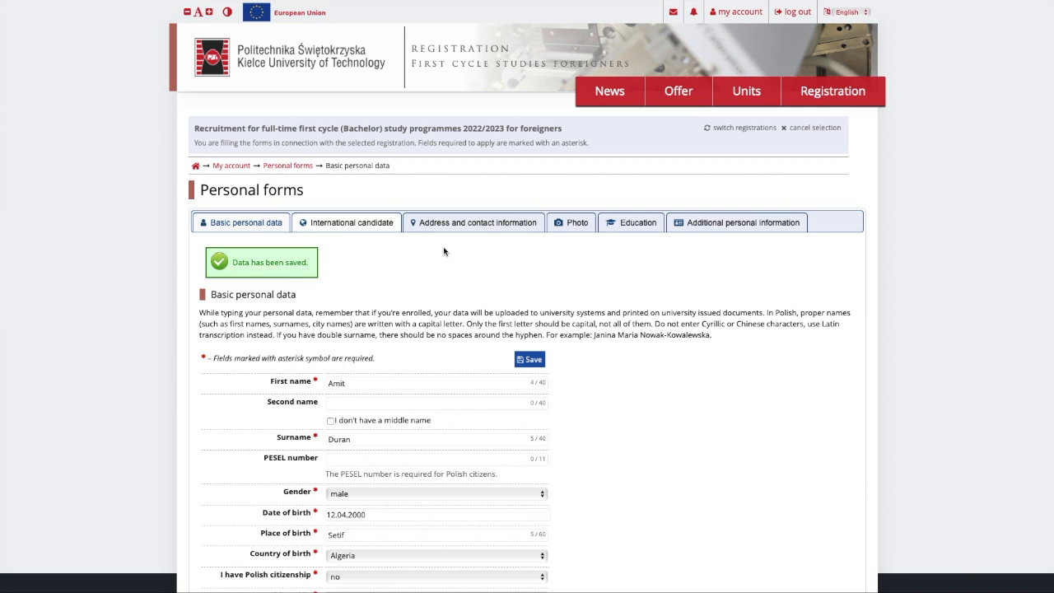
click(351, 222)
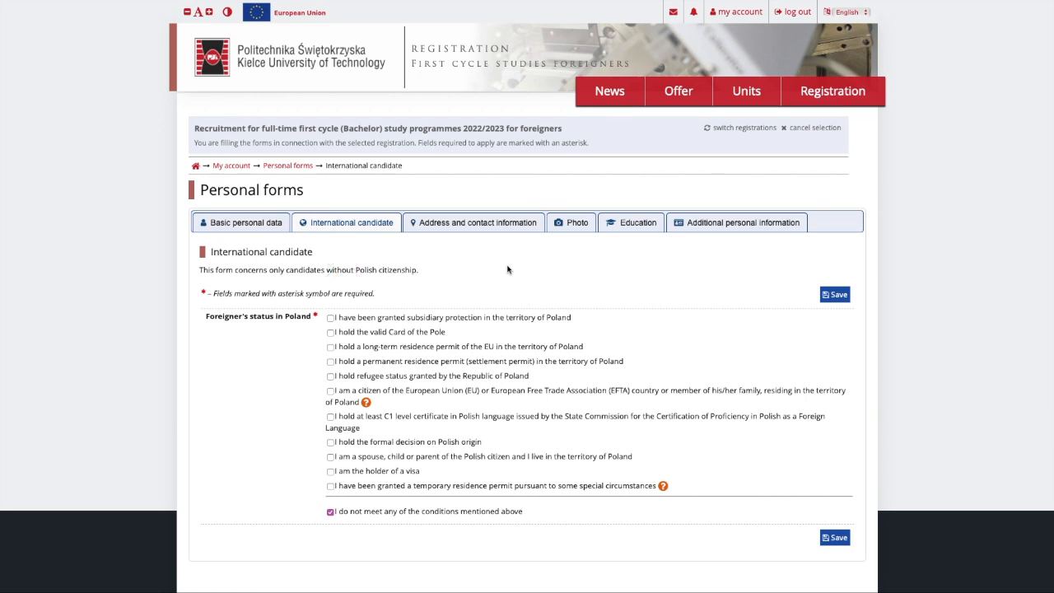
- Keep the 'meet none of the conditions' status and move to Address and contact information
scroll(up, 3)
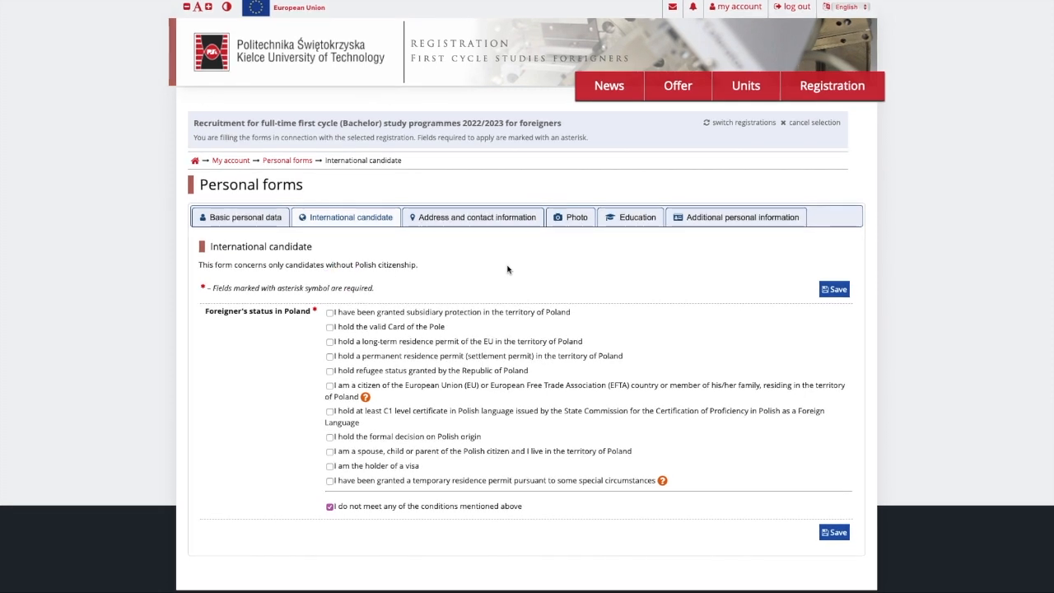
mouse_move(306, 387)
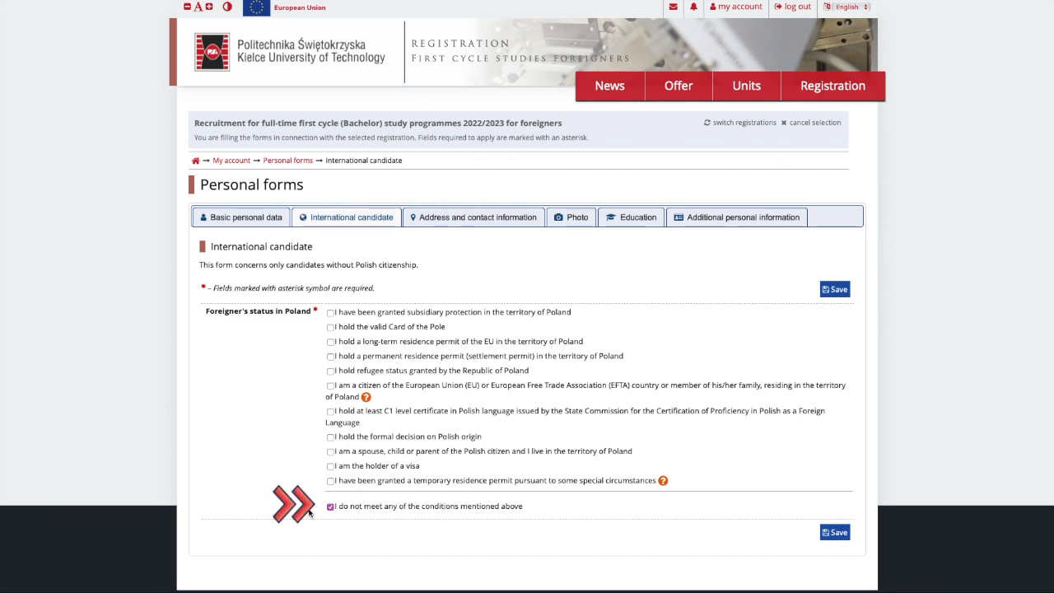
mouse_move(738, 527)
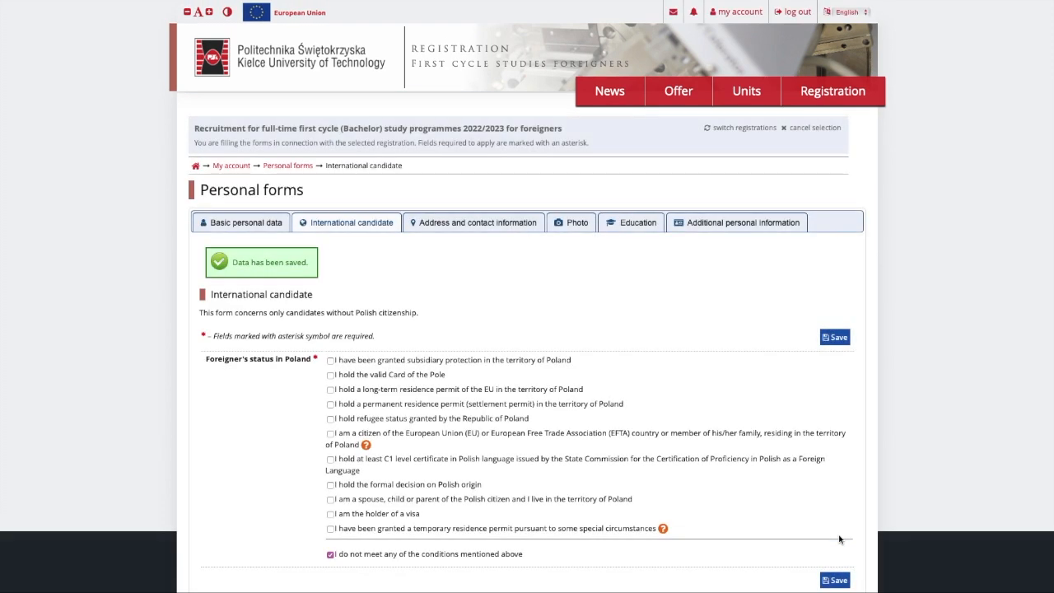
click(473, 222)
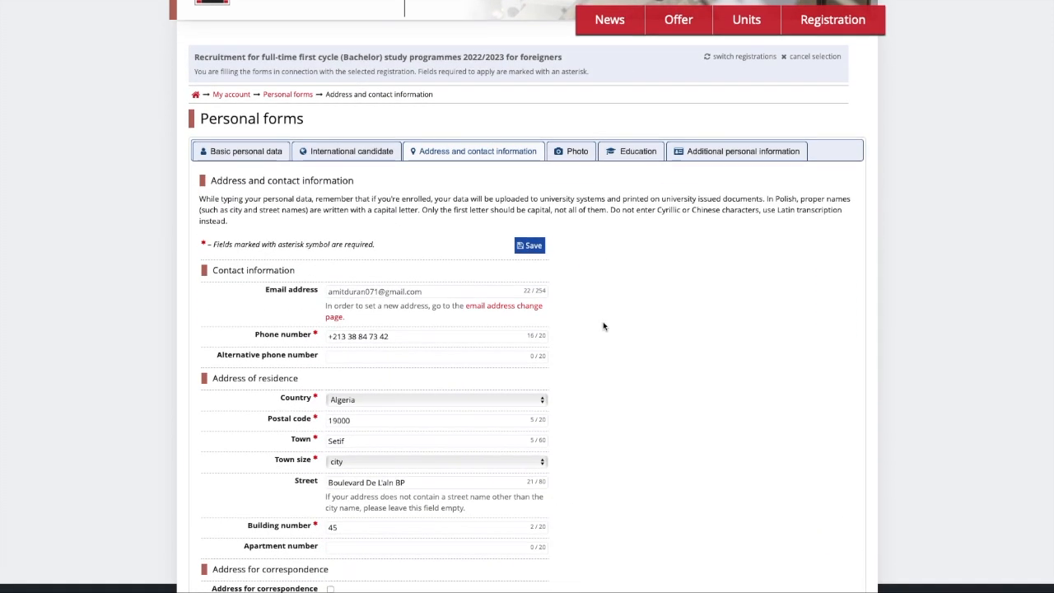
- Save the phone and Setif, Algeria residence address, then go to the Photo form
scroll(down, 3)
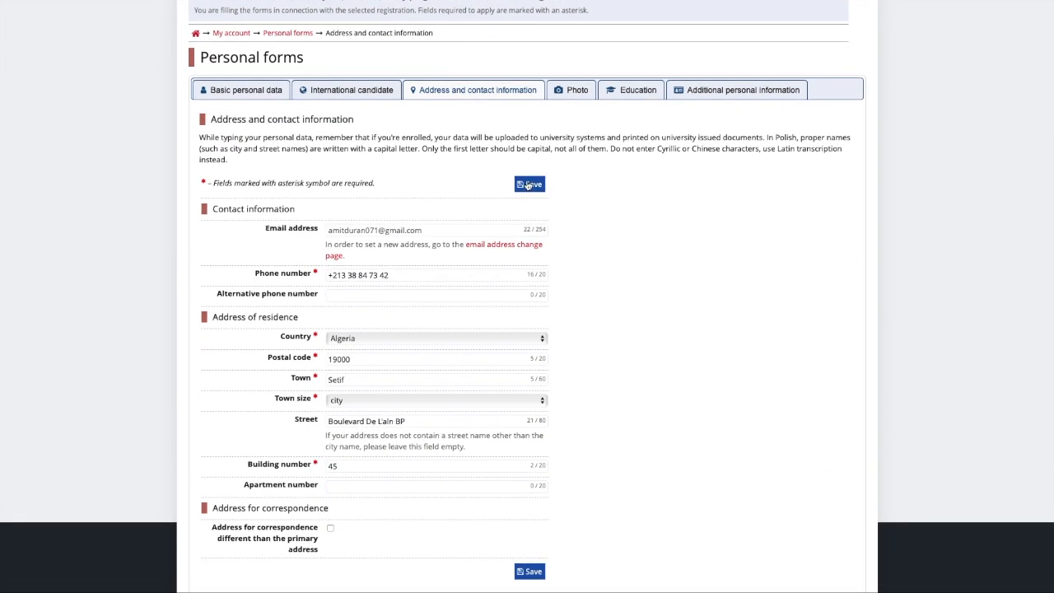
click(529, 184)
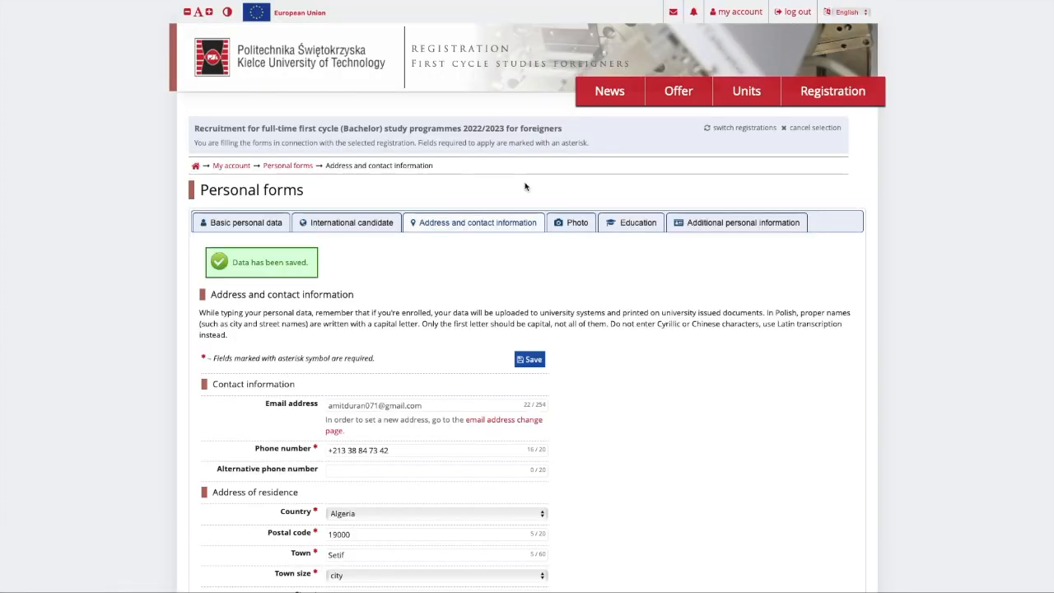
mouse_move(526, 186)
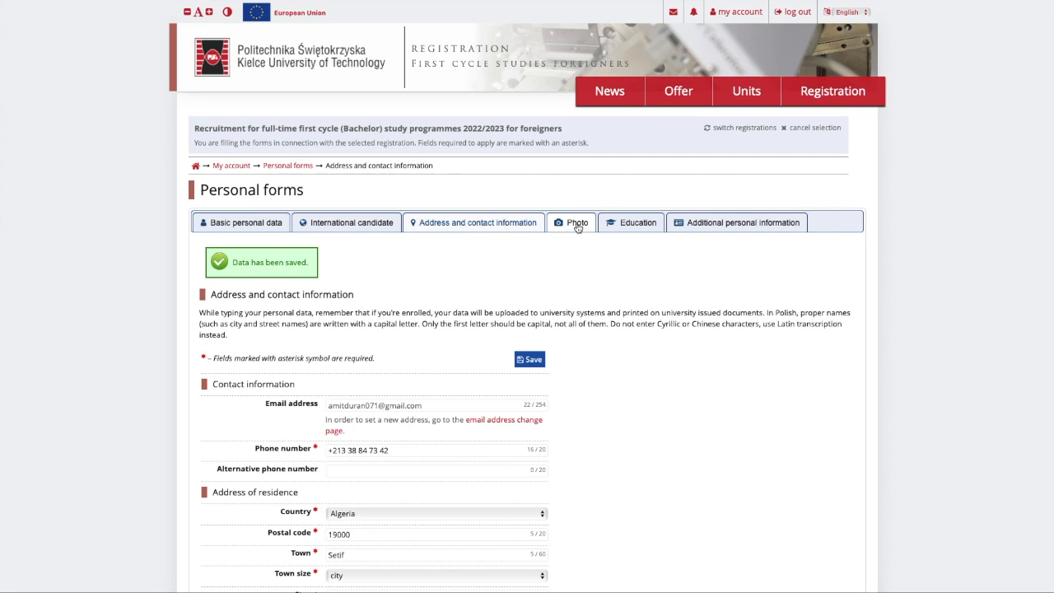
click(576, 222)
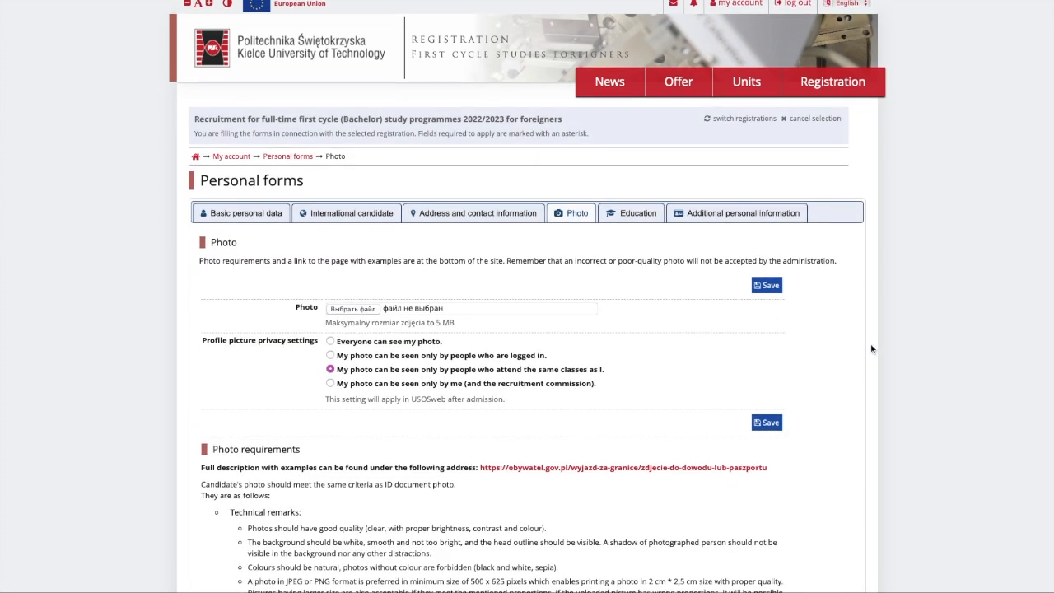
- Review the photo requirements and open the file picker for the Photo field
scroll(down, 3)
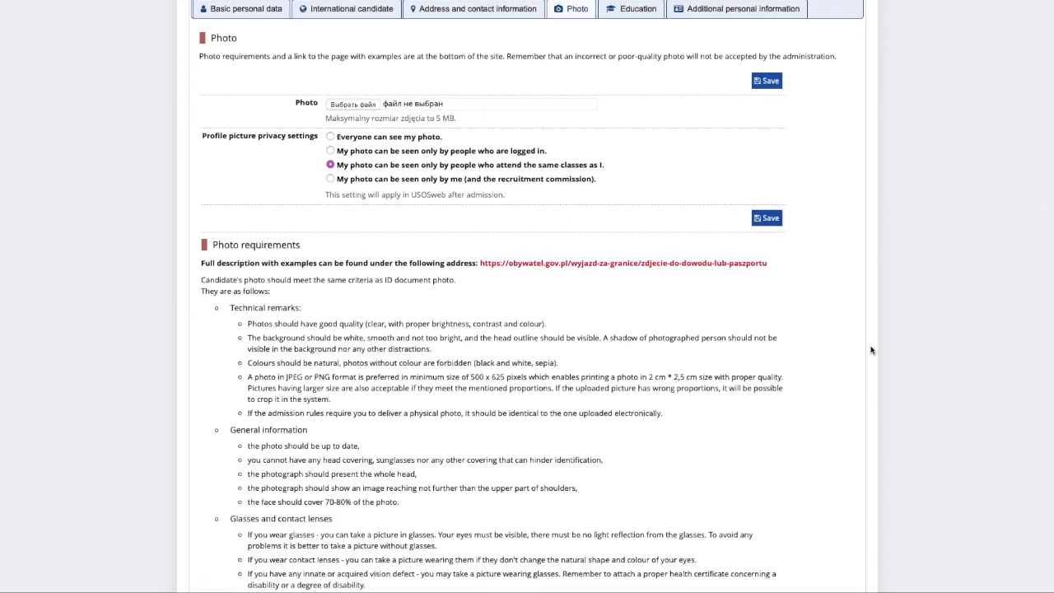
scroll(down, 3)
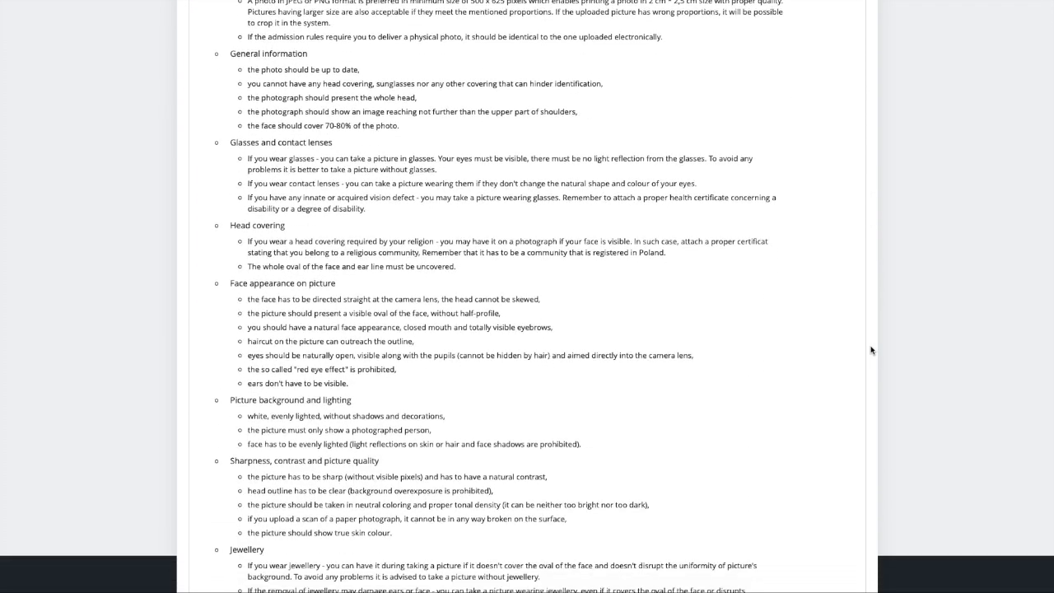
scroll(up, 3)
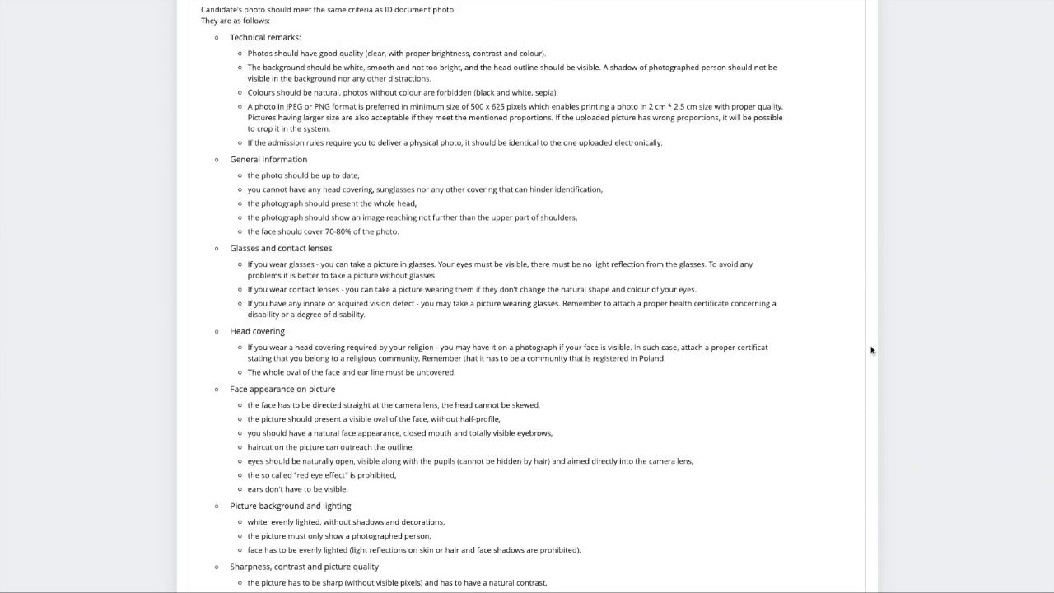
scroll(up, 3)
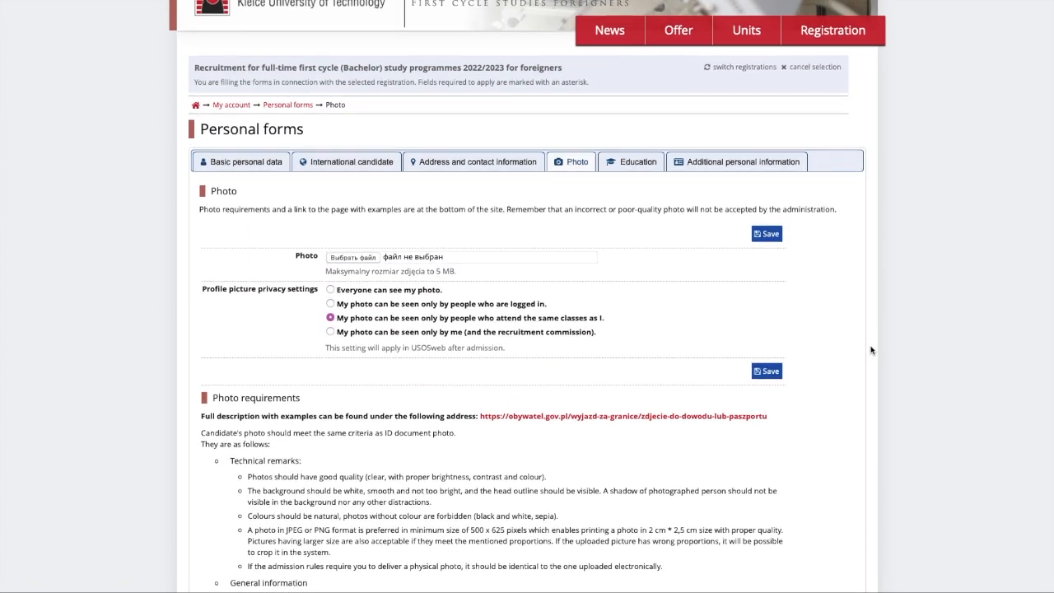
scroll(up, 3)
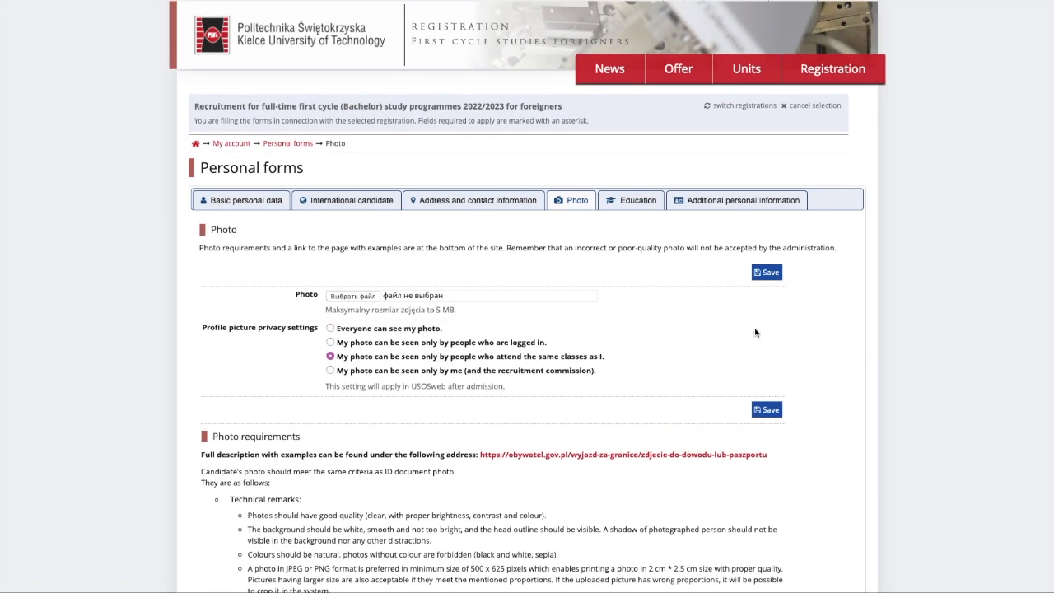
click(352, 295)
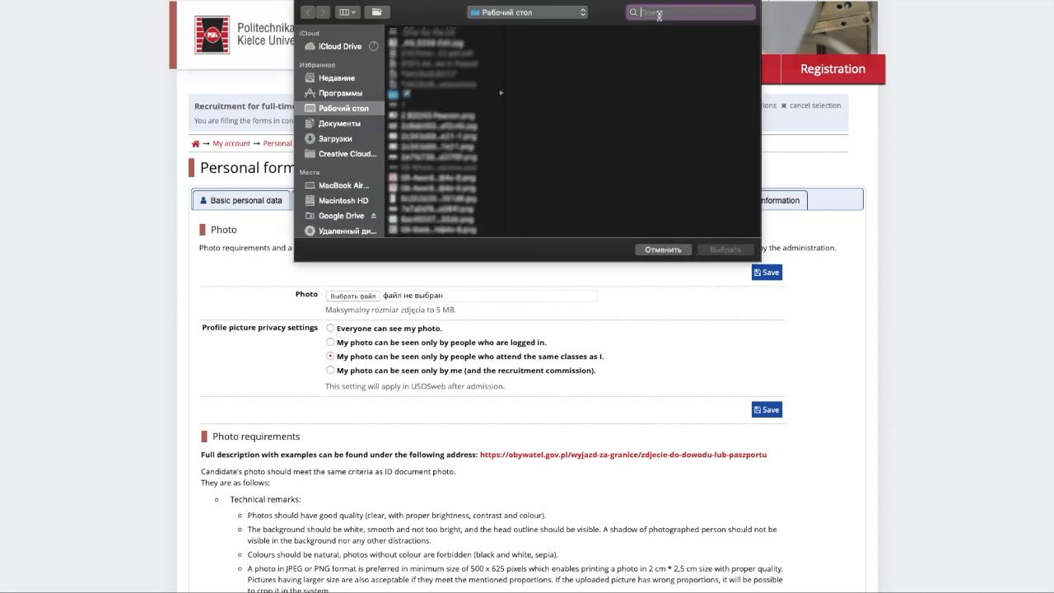
- Upload and crop the portrait, save it, and check ratios OK, status Pending
click(724, 249)
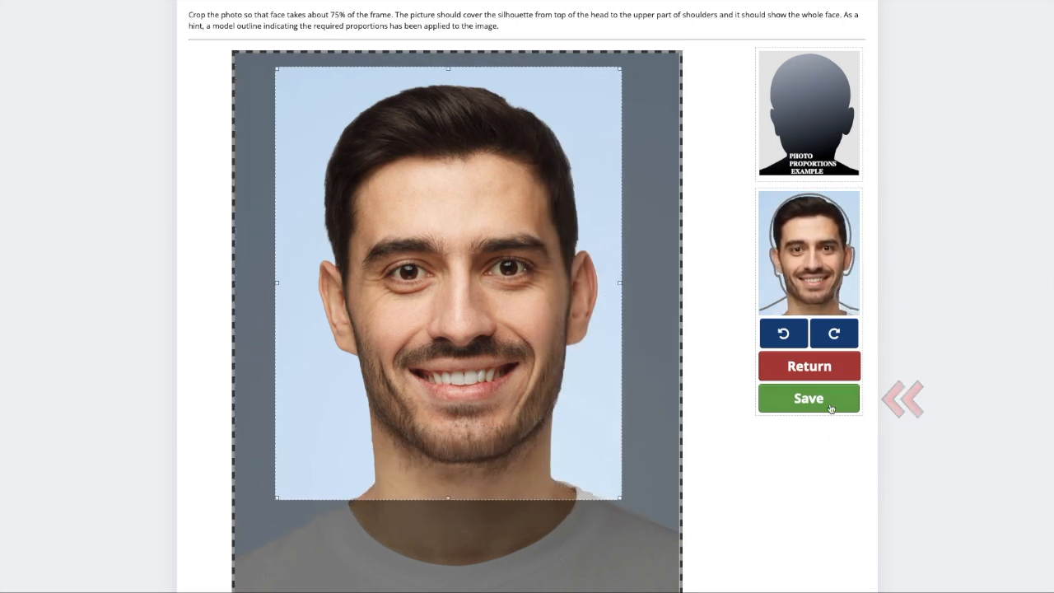
click(808, 398)
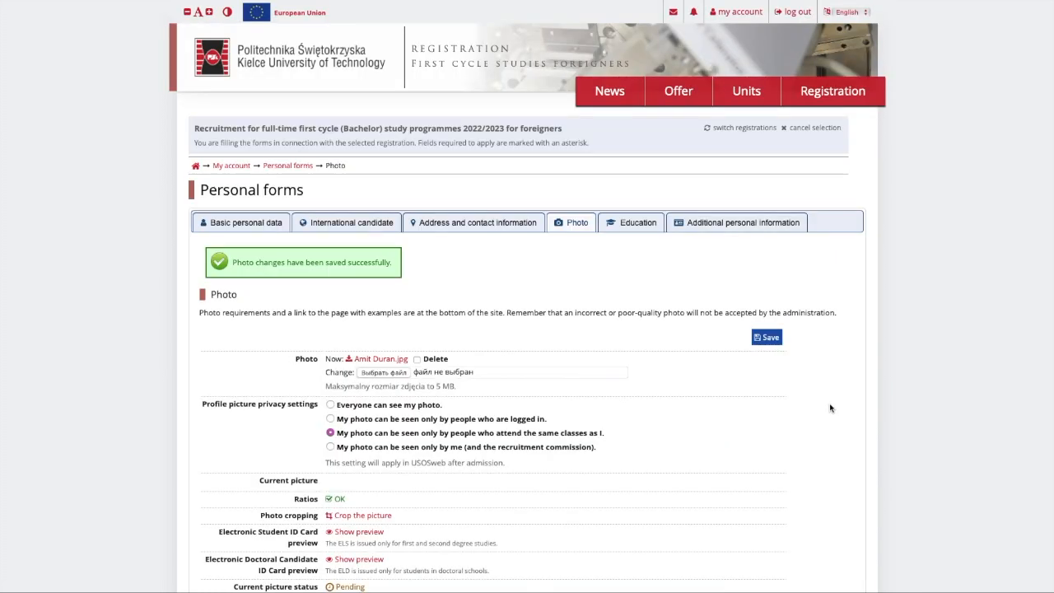
scroll(down, 3)
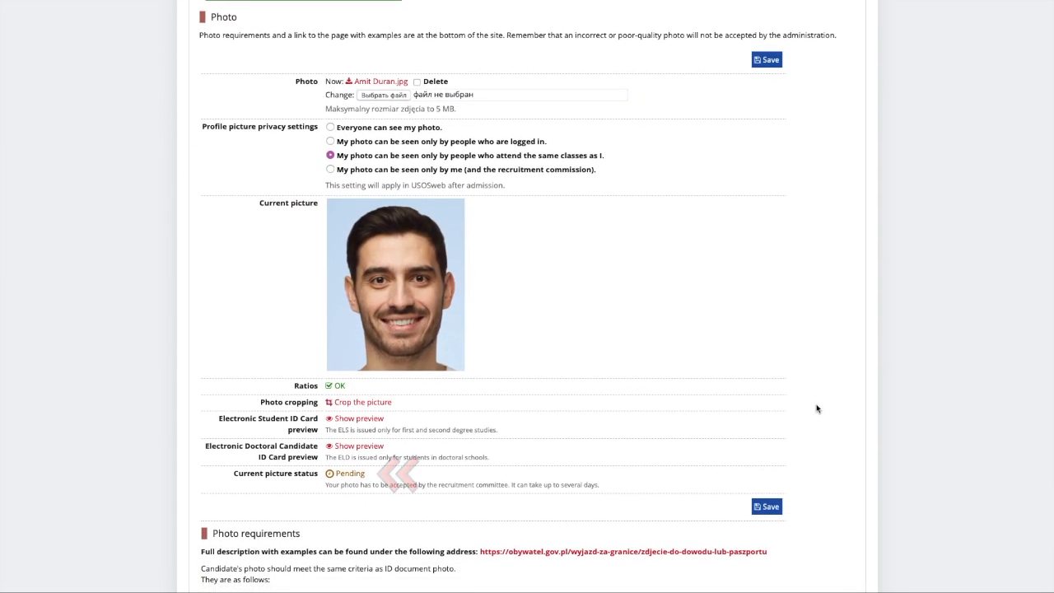
mouse_move(302, 534)
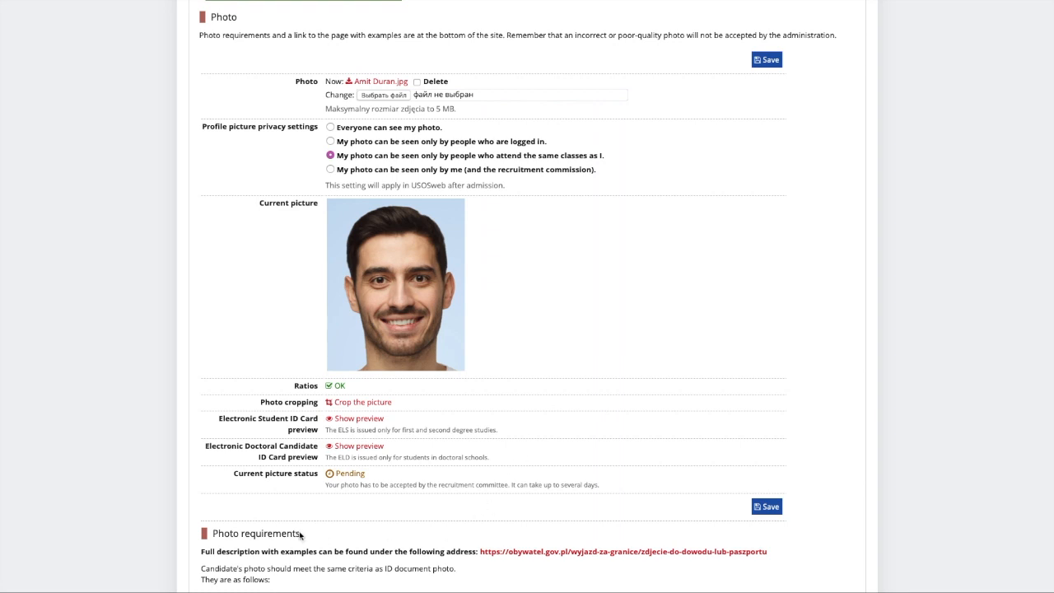
mouse_move(645, 497)
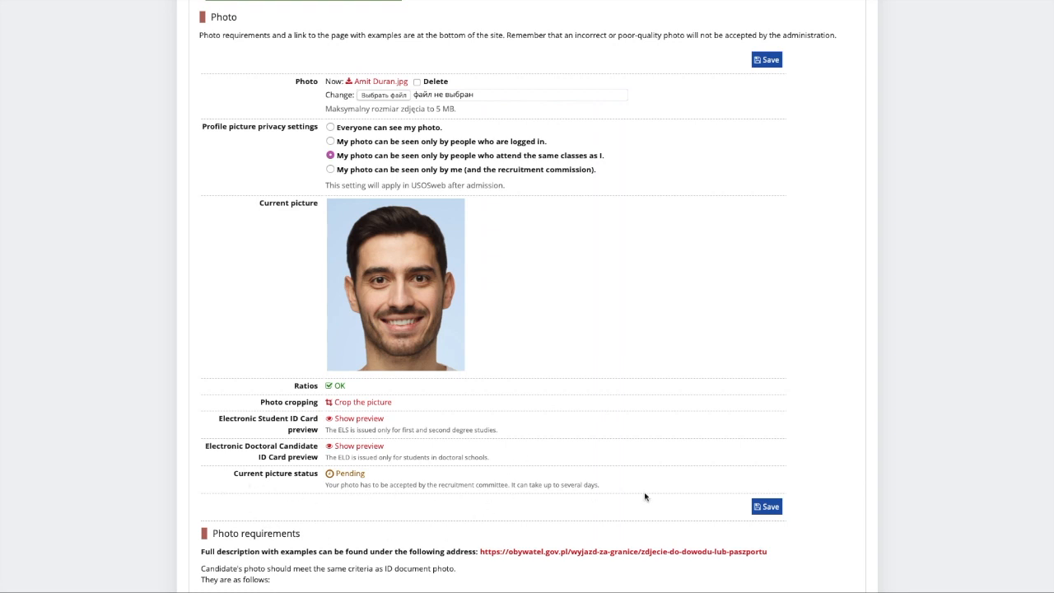
click(765, 58)
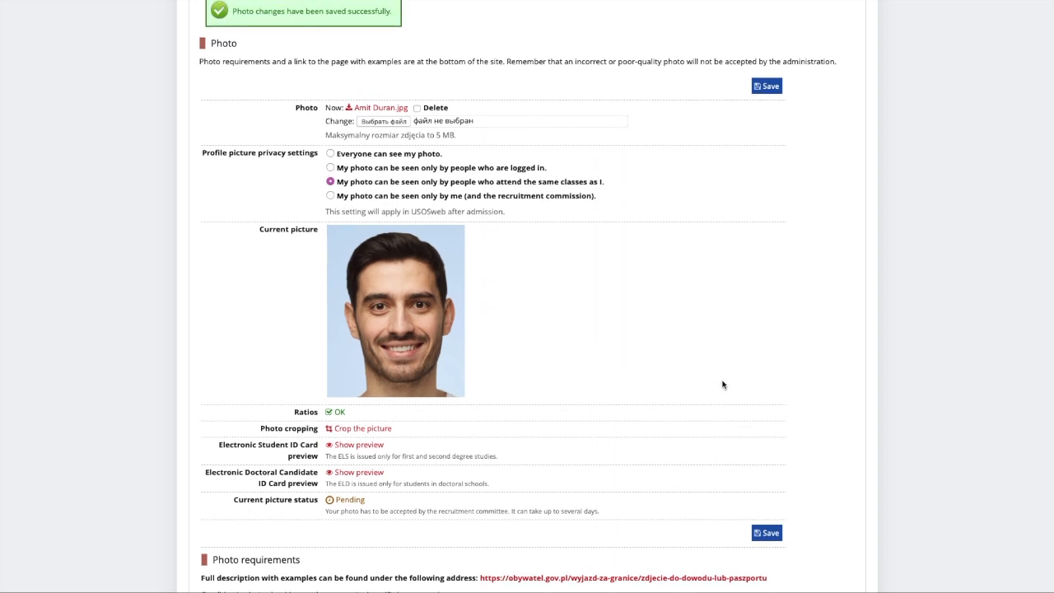
scroll(up, 3)
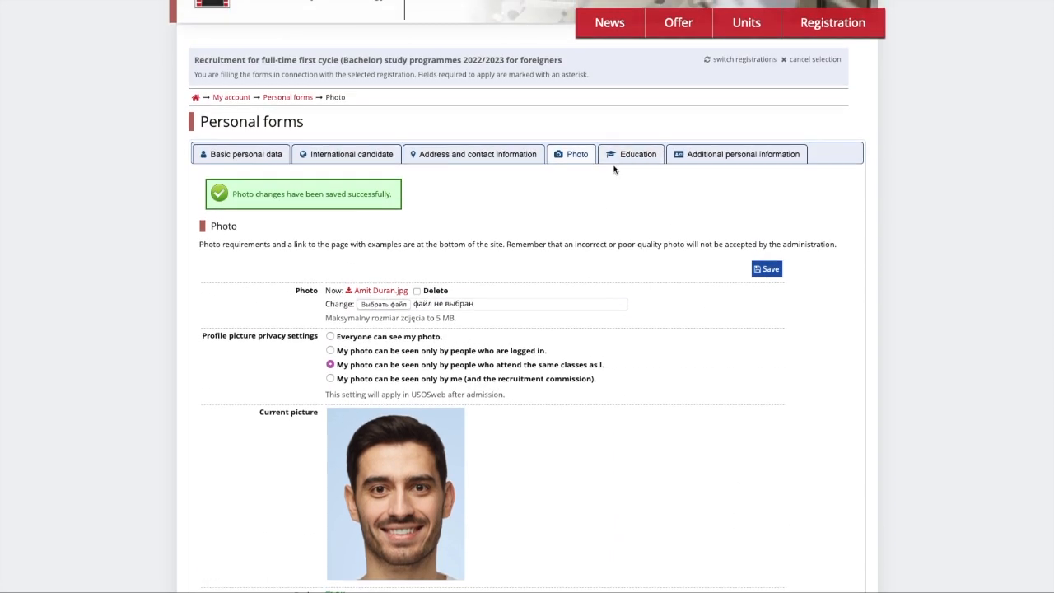
scroll(up, 3)
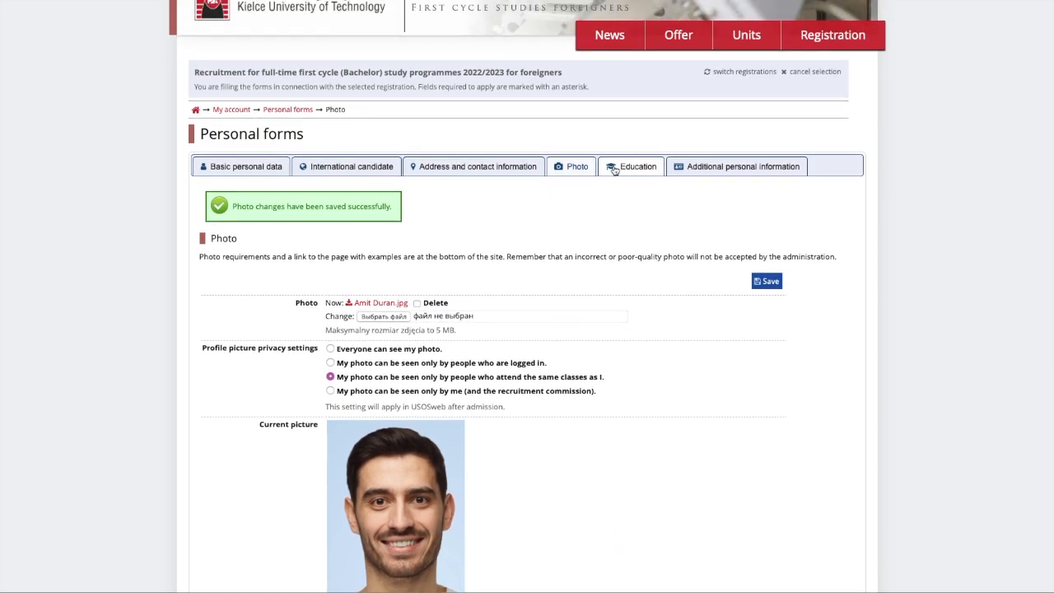
- Enter Secondary school 'Setif School' in Setif, with Algeria as the country
click(631, 166)
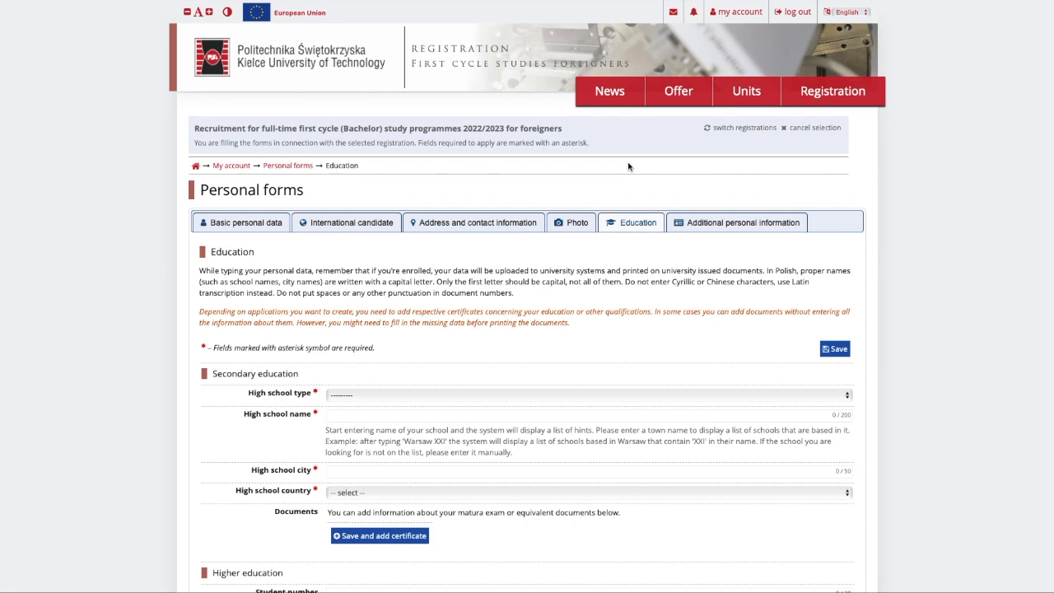
scroll(down, 3)
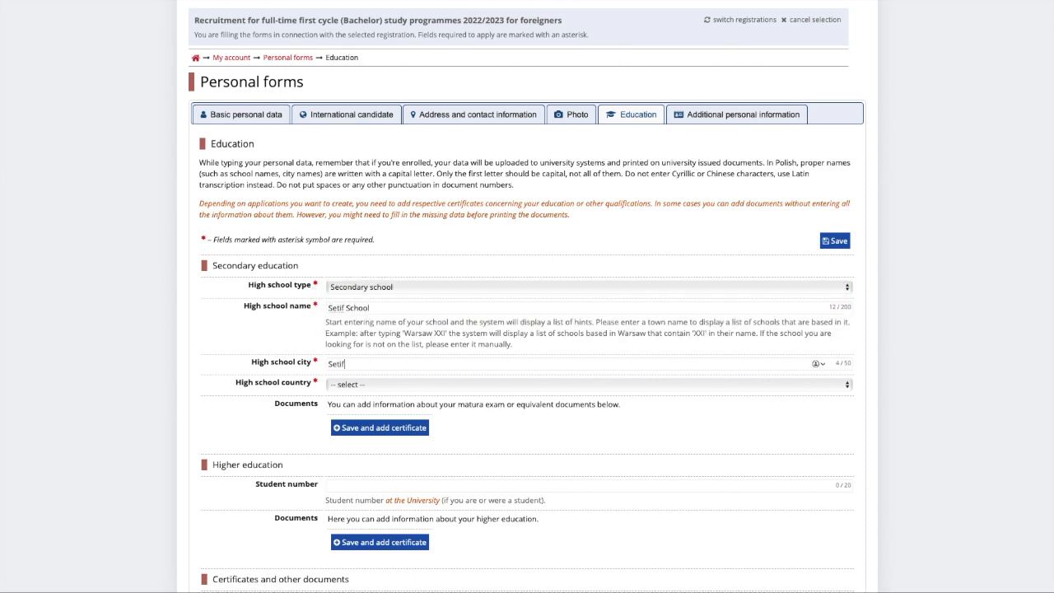
click(586, 384)
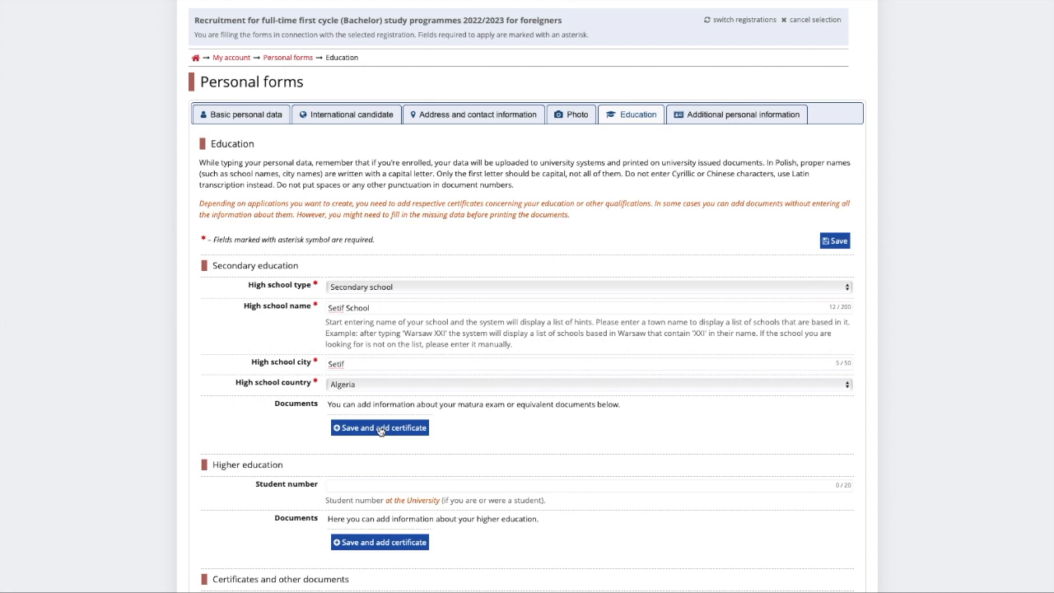
click(379, 427)
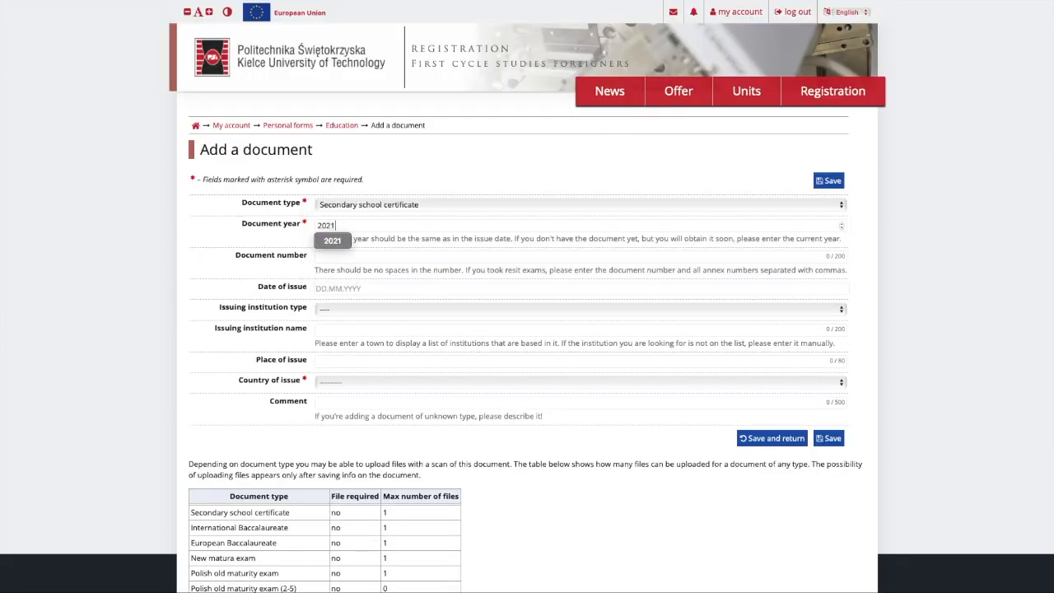
click(576, 307)
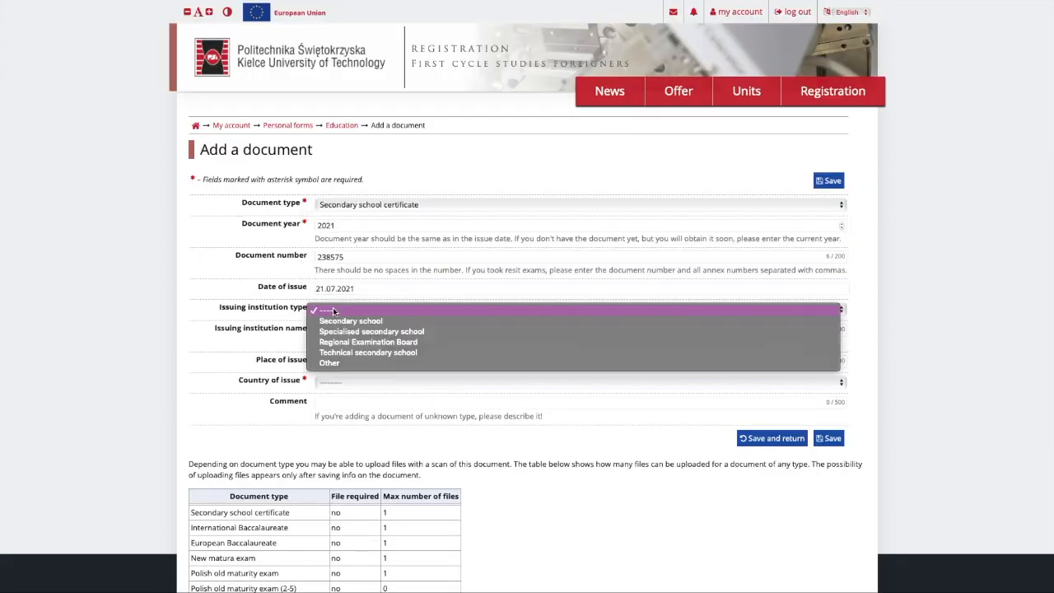
click(829, 438)
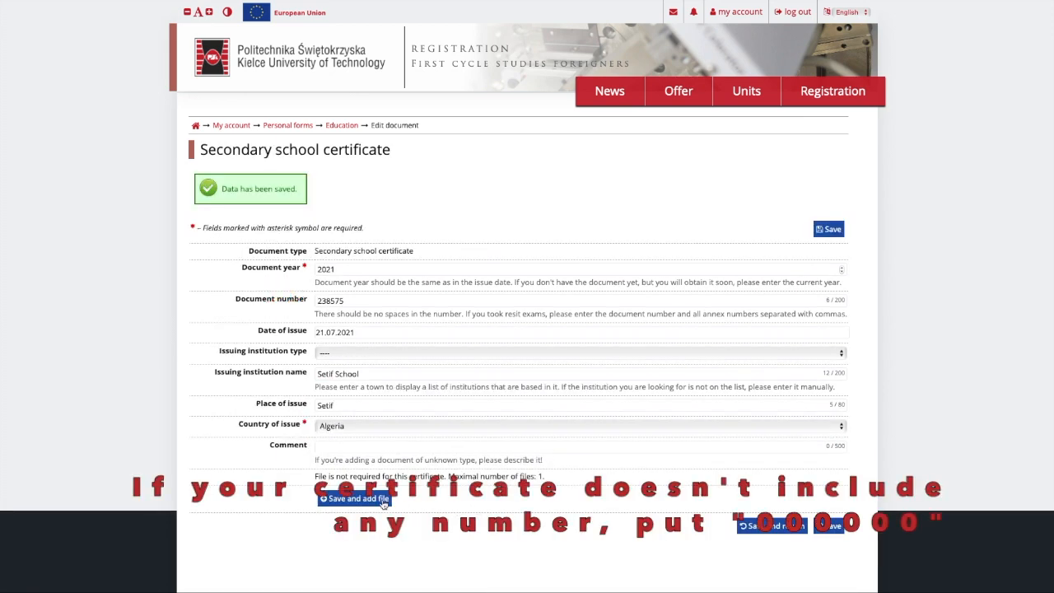
click(352, 499)
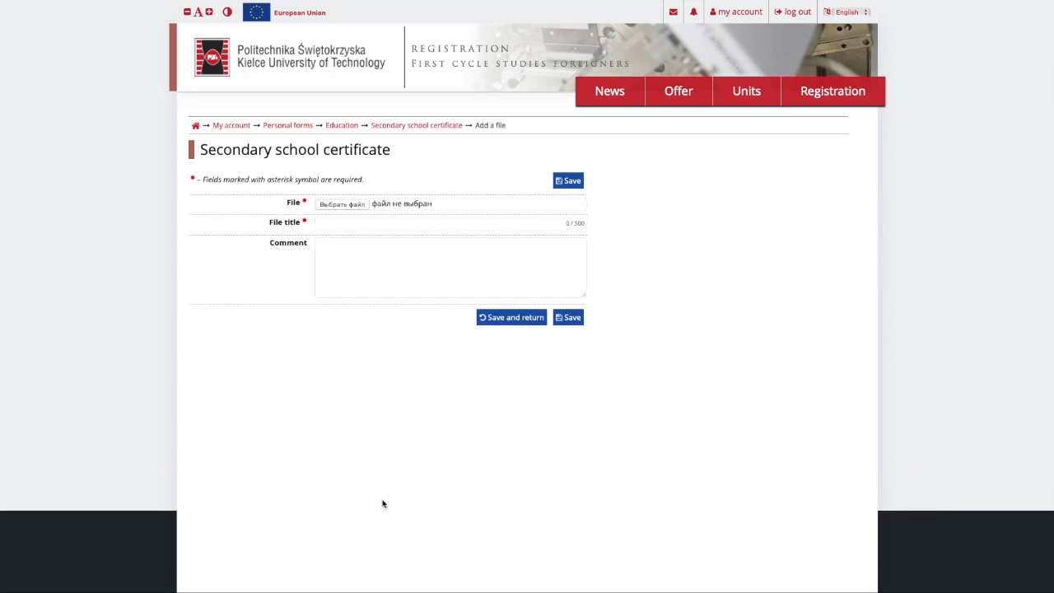
mouse_move(322, 216)
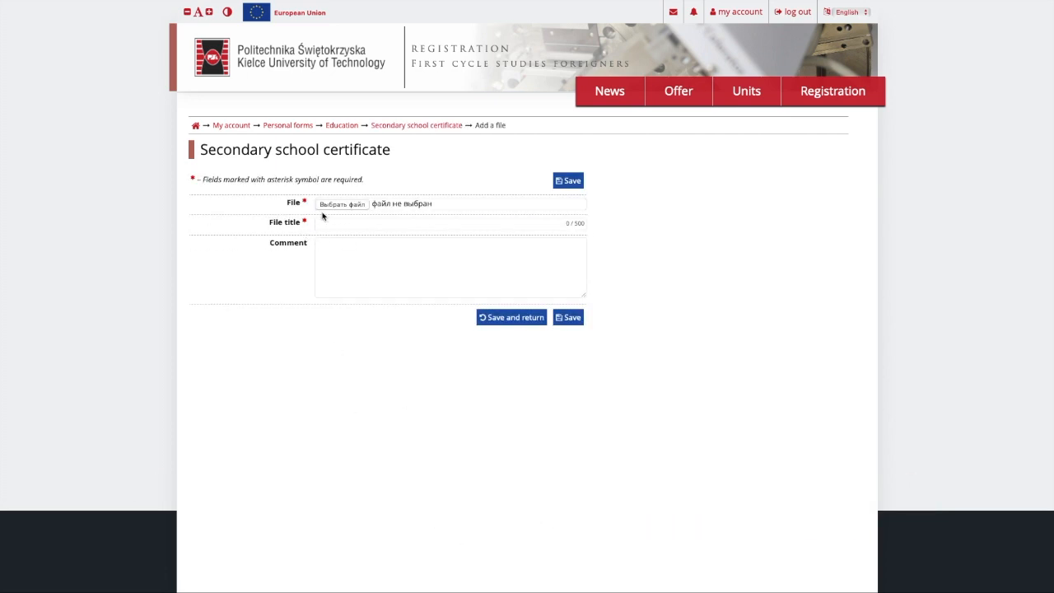
click(340, 203)
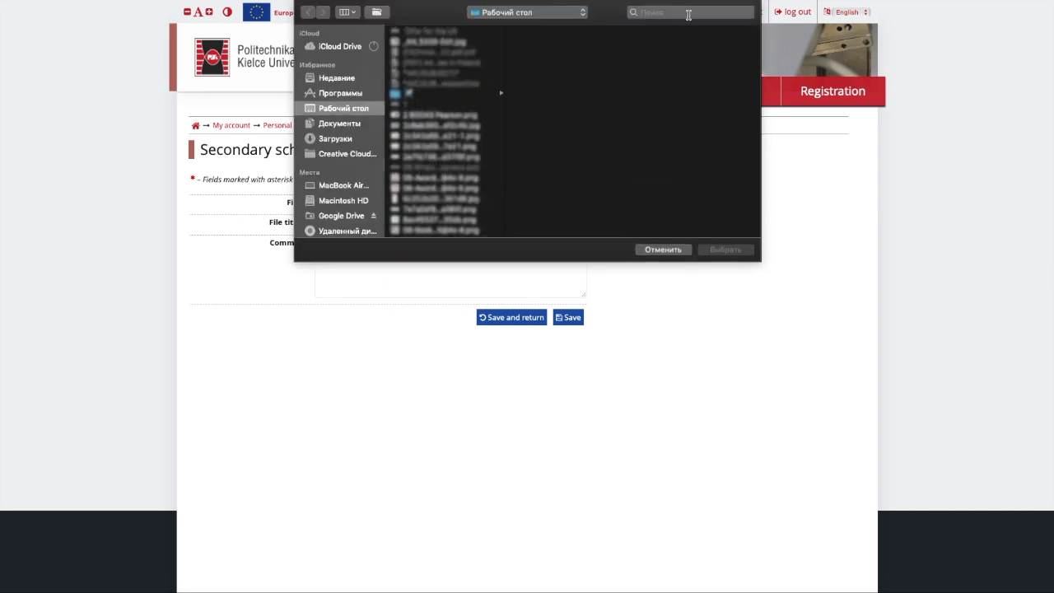
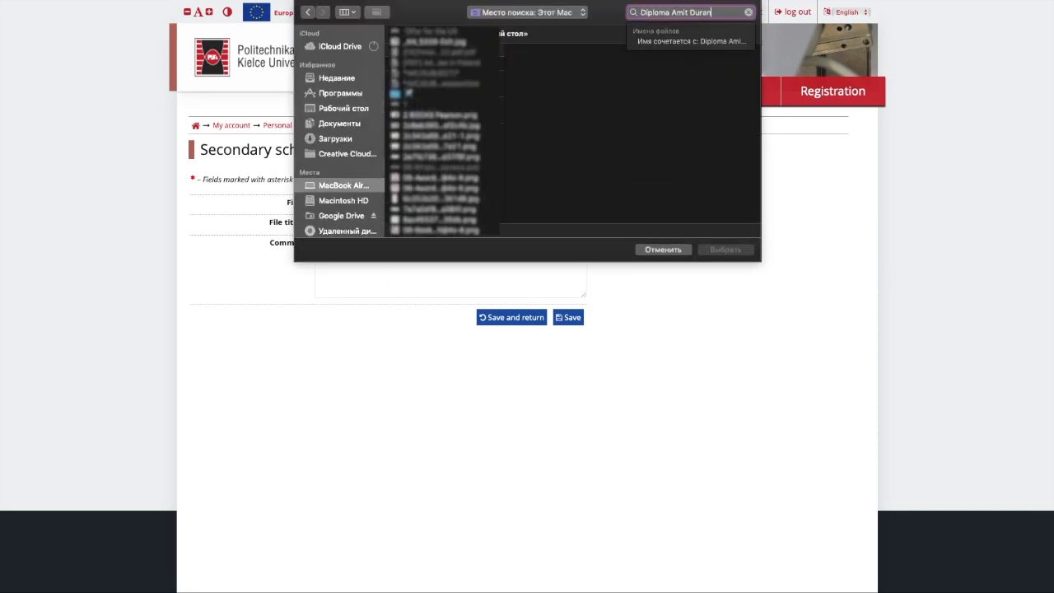
click(662, 249)
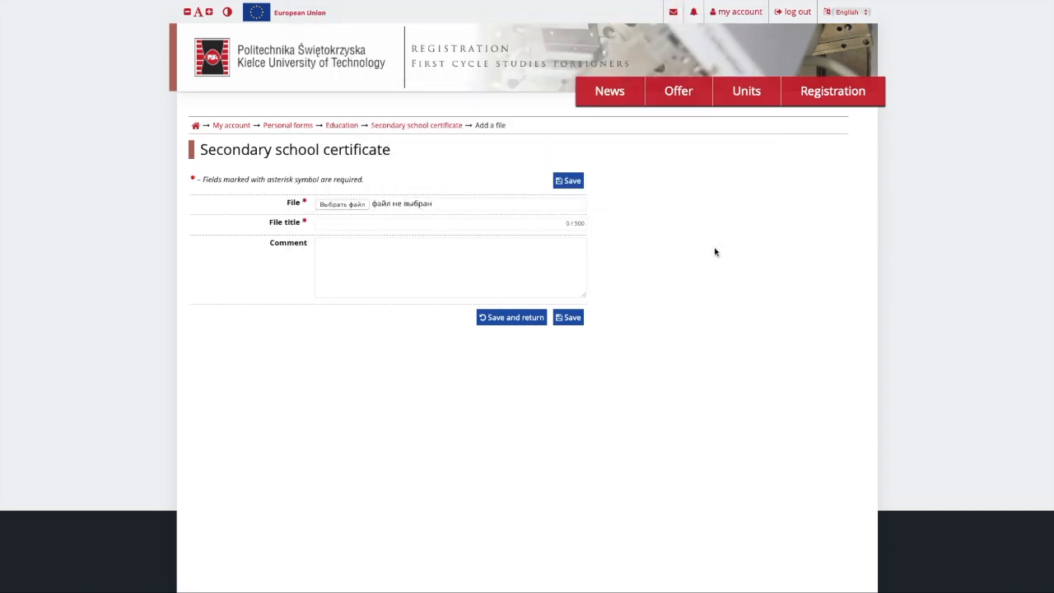
click(341, 203)
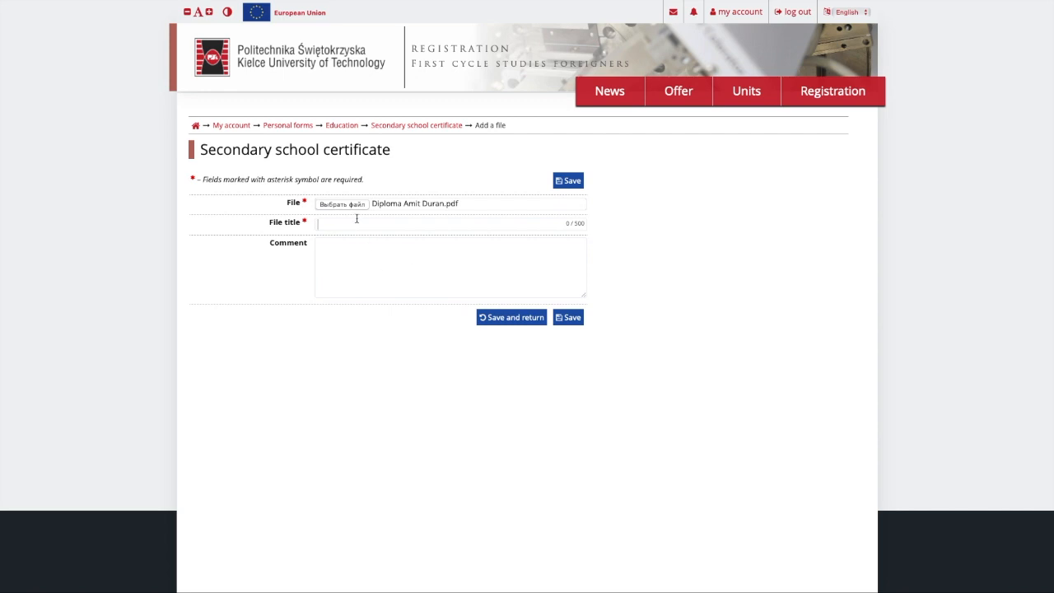
text(Secondary School certificate Amu)
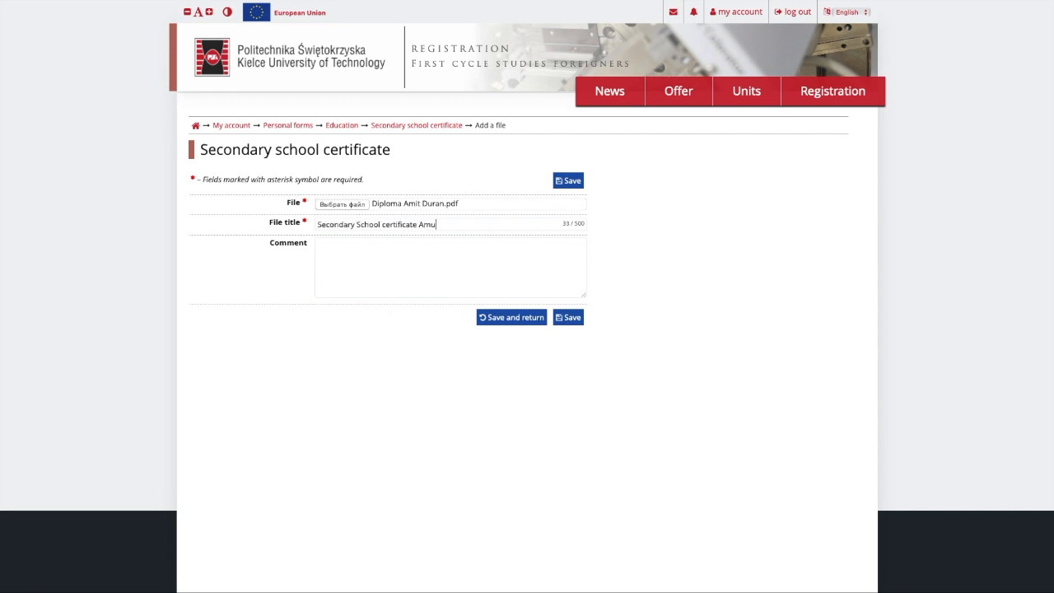
click(568, 180)
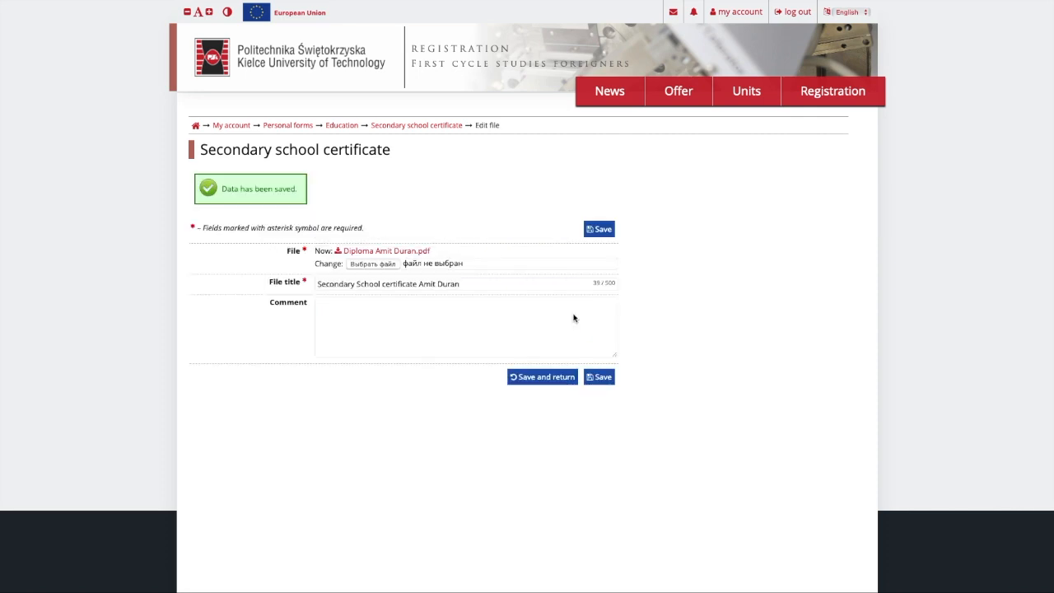
- Save the passport details, expiring 15.05.2025 and issued in Algeria, then return to the forms overview
click(542, 376)
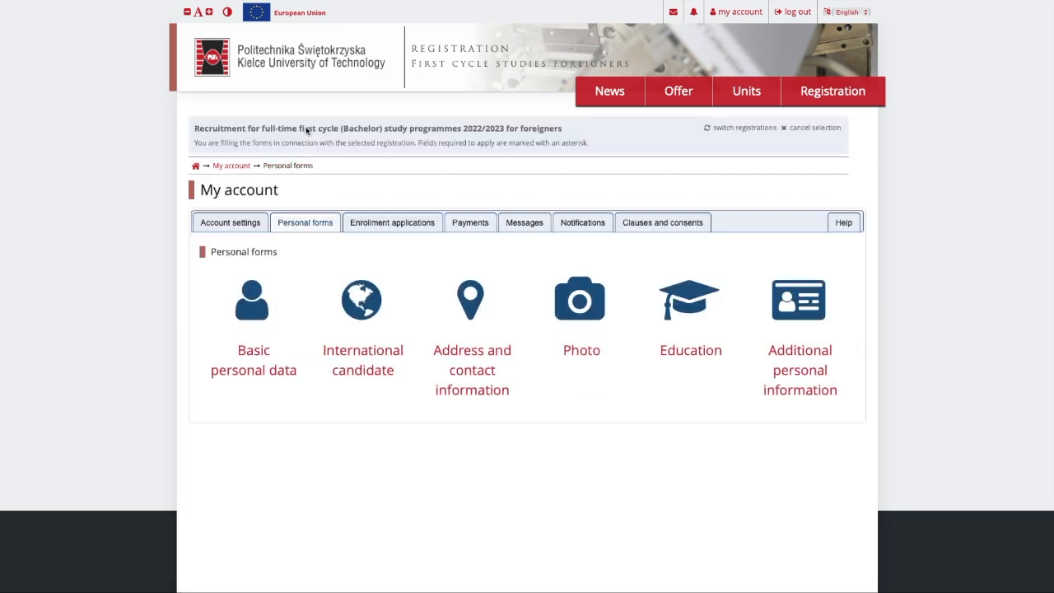
mouse_move(827, 317)
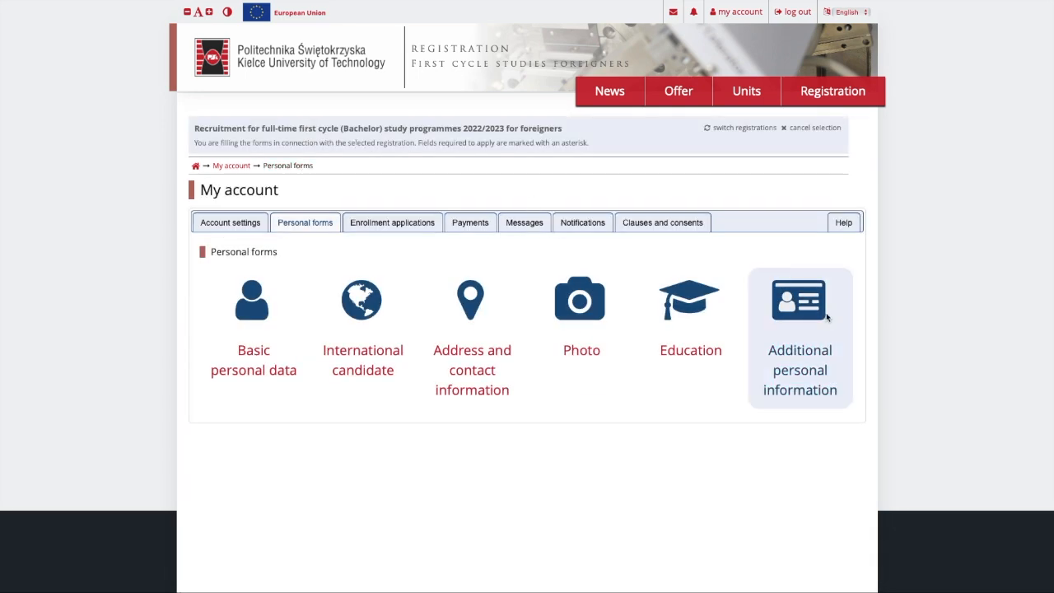
click(799, 338)
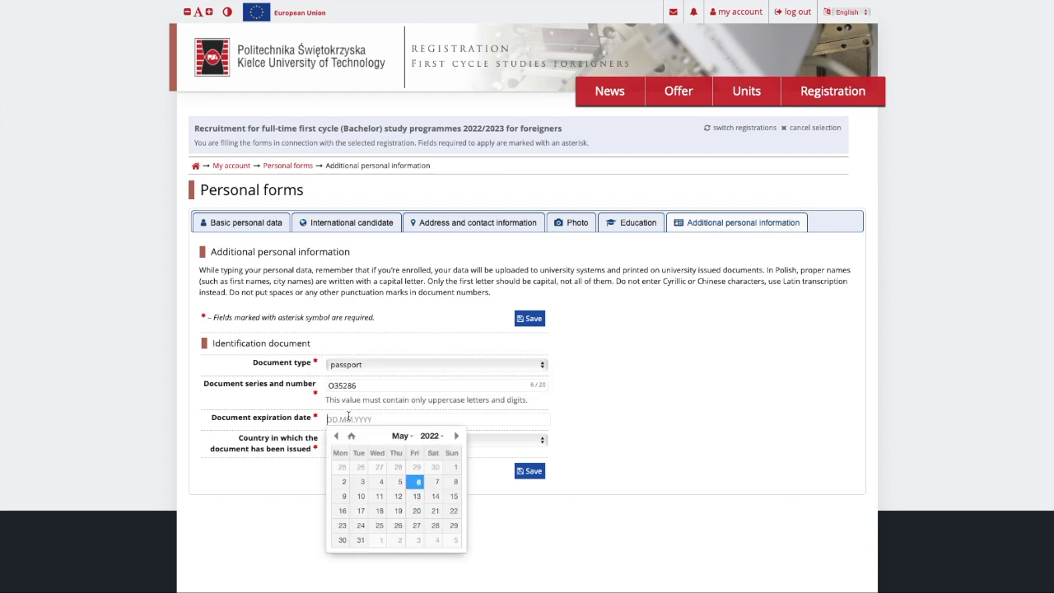
click(529, 318)
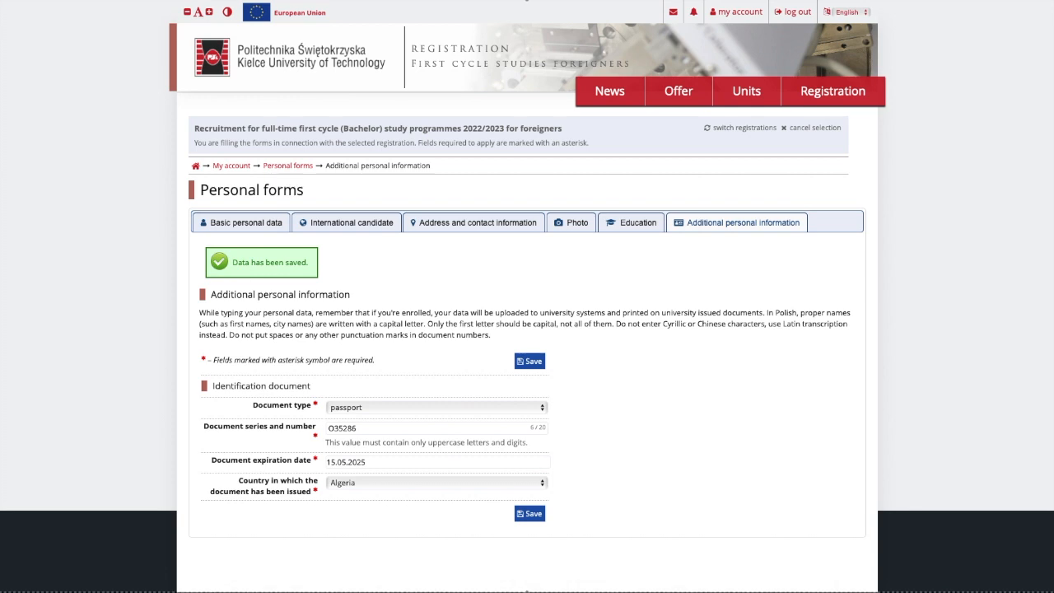
click(288, 165)
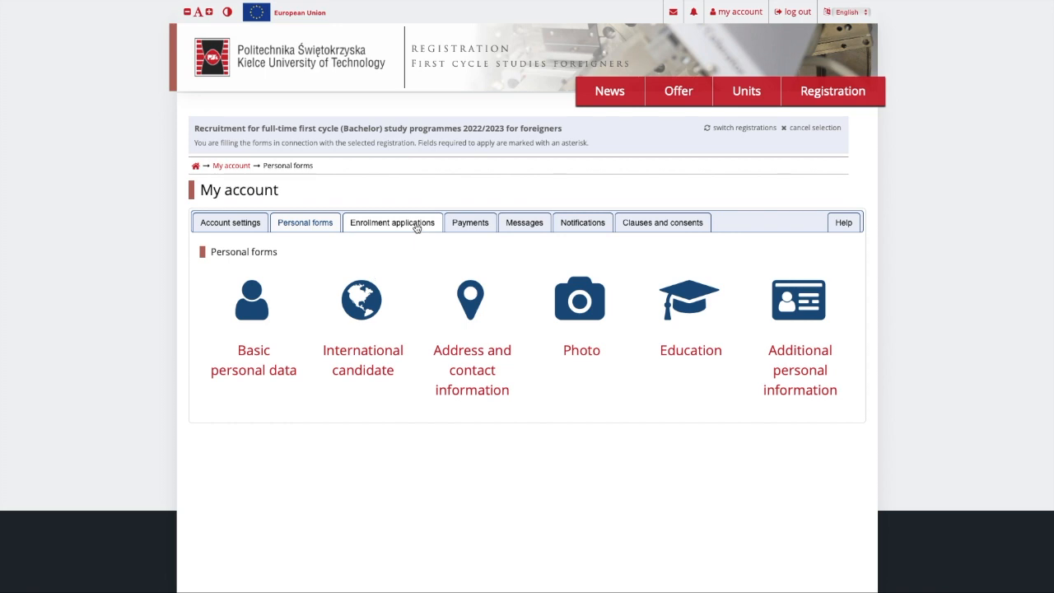
- From the study offer, pick the English-taught Computer Science Bachelor programme and sign up
click(392, 223)
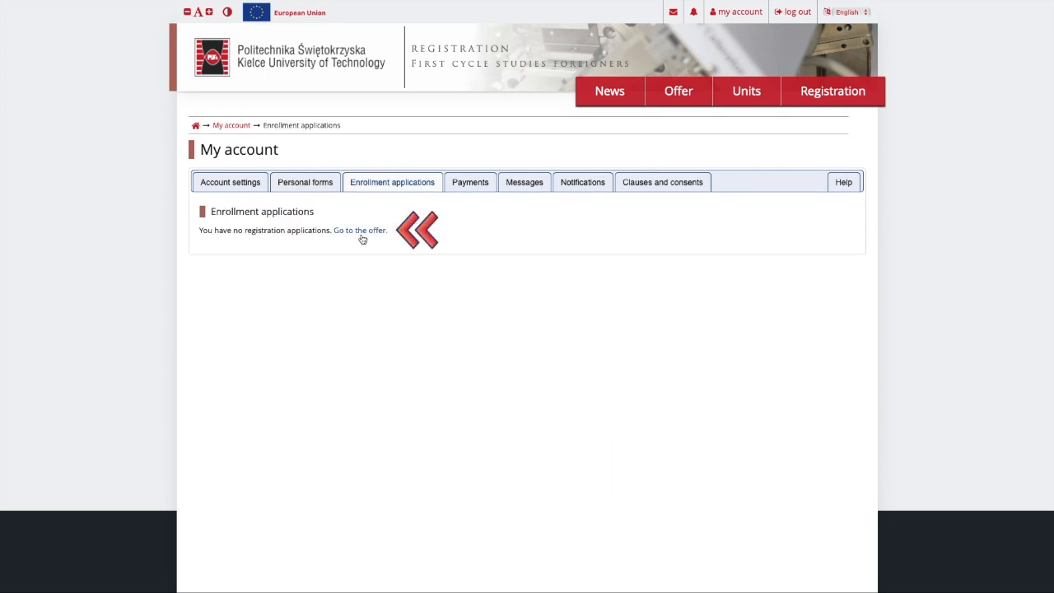
click(360, 231)
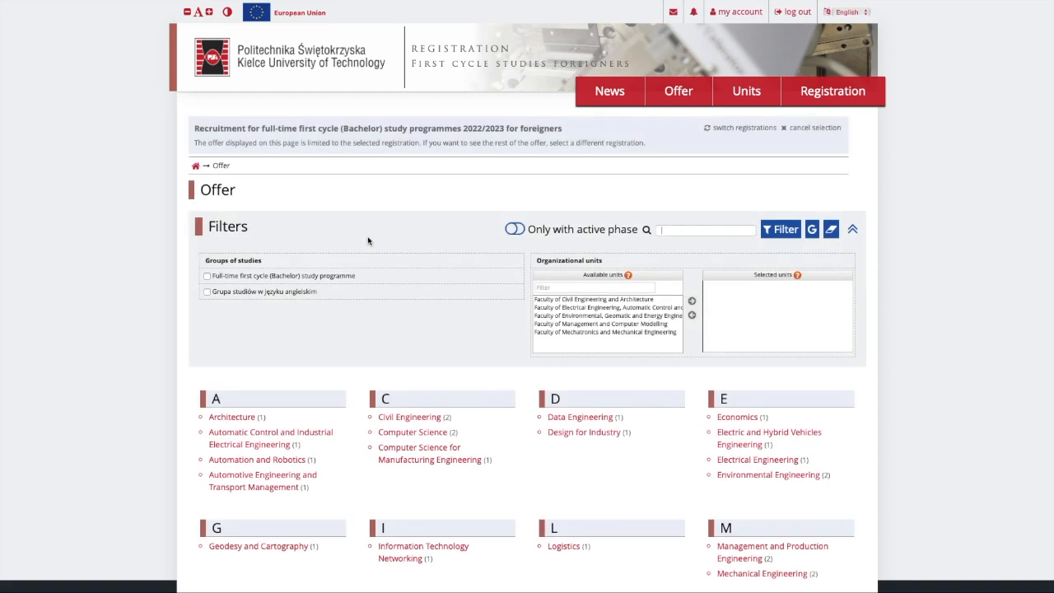
scroll(down, 3)
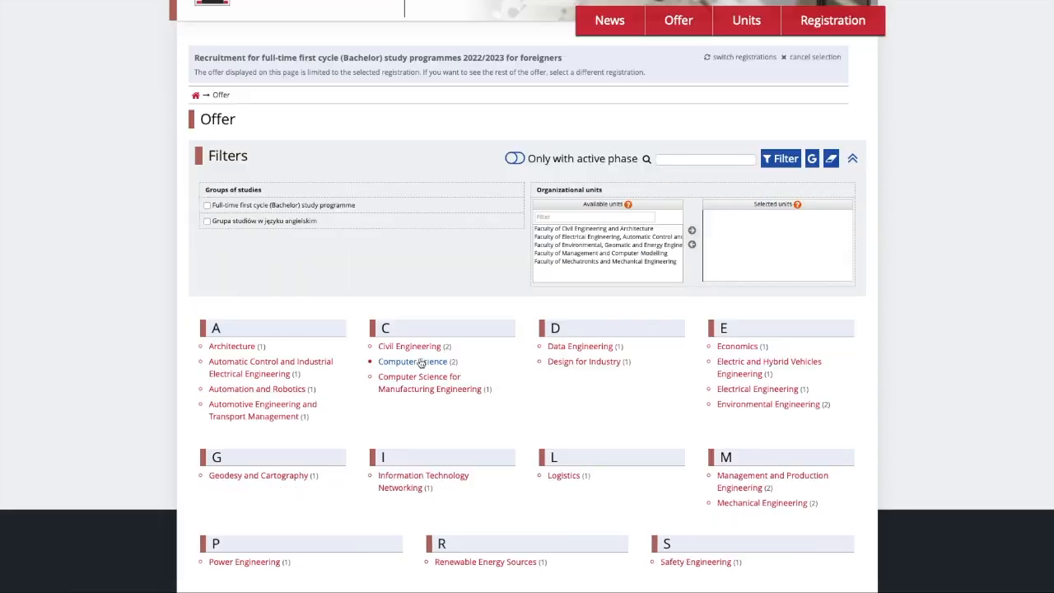
click(412, 361)
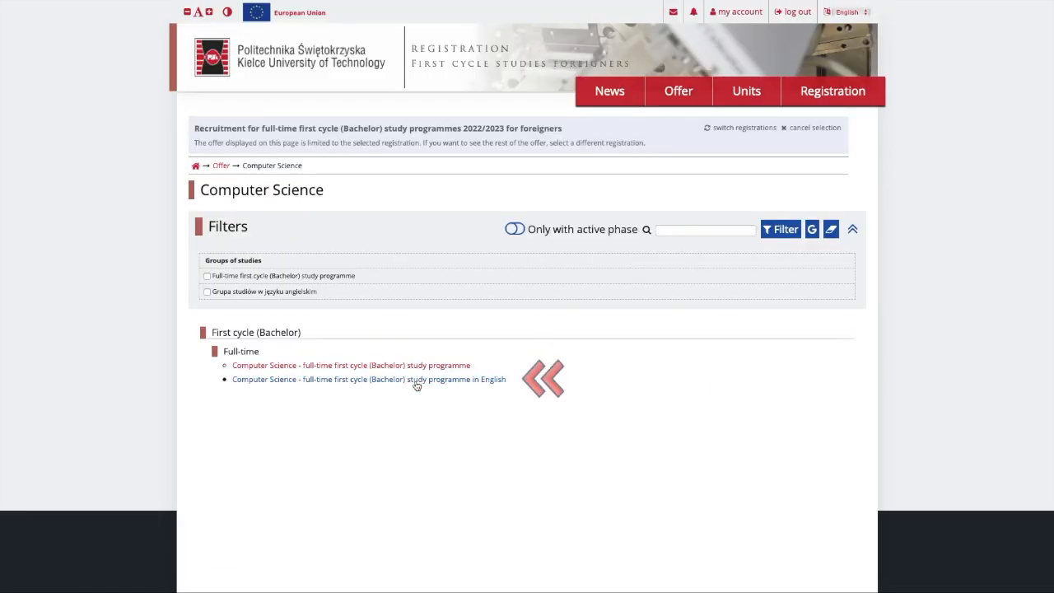
click(369, 379)
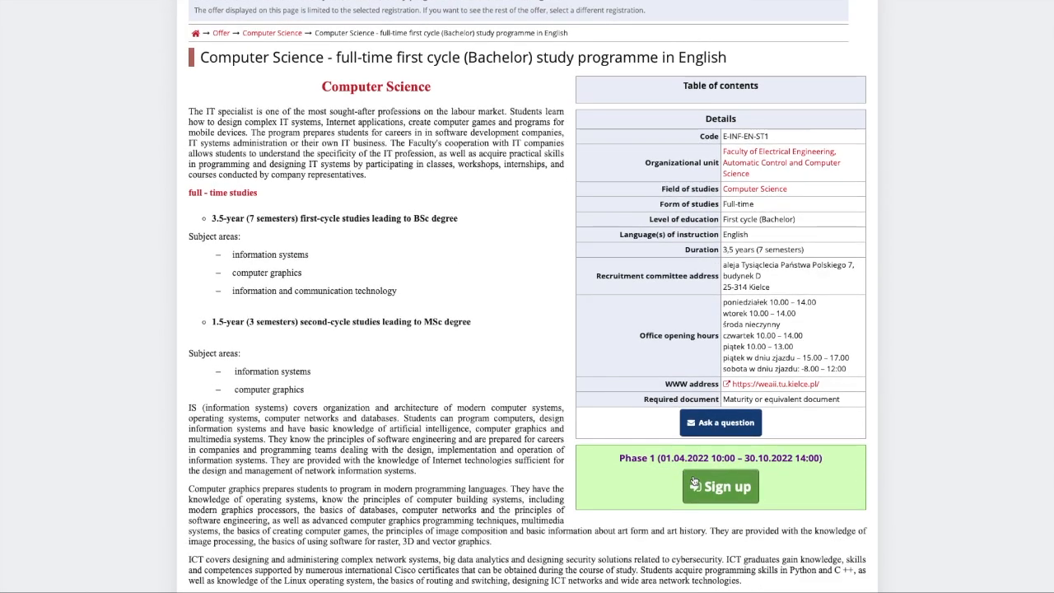
click(720, 485)
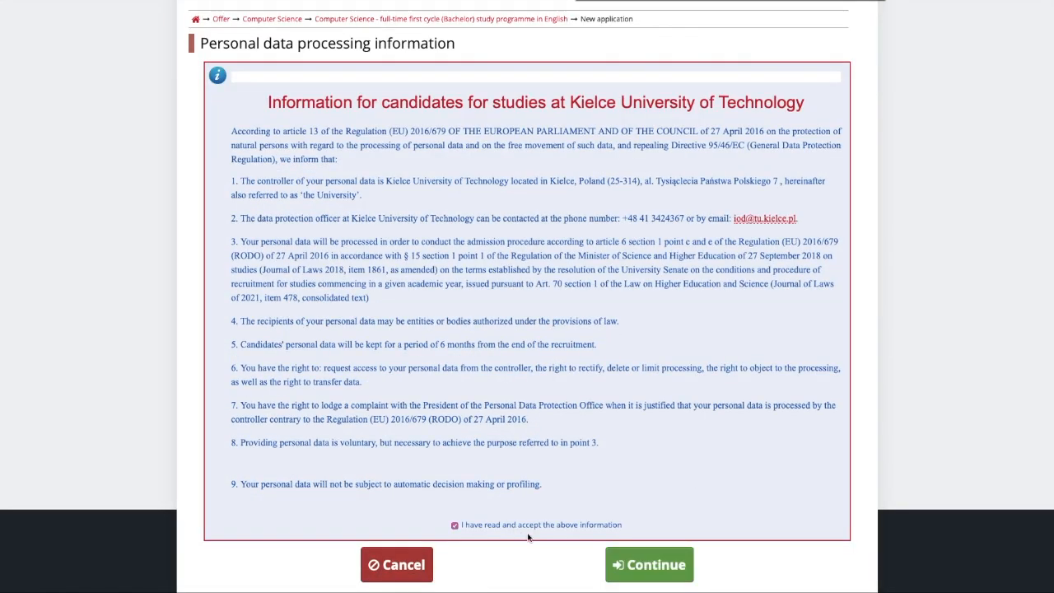
- Accept the data notice, declare self-funded studies with the fee declaration, and submit the application
click(649, 564)
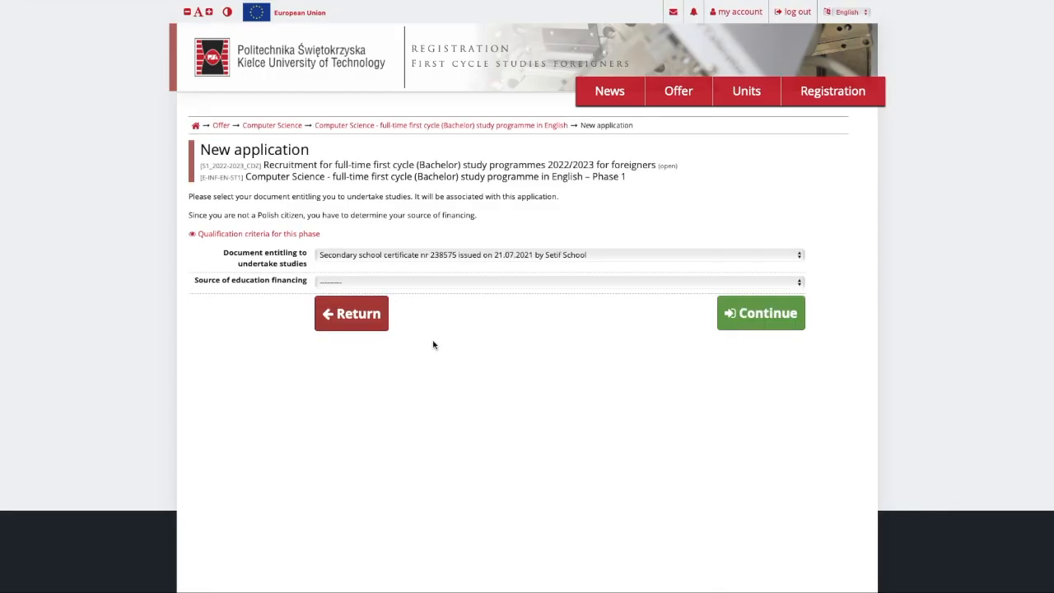
click(557, 282)
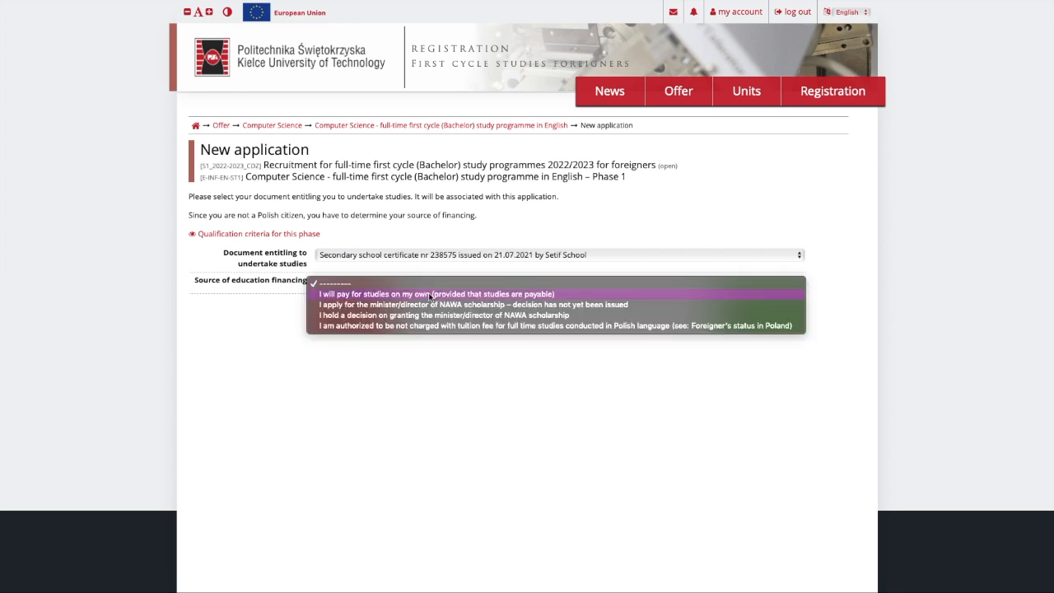
click(432, 294)
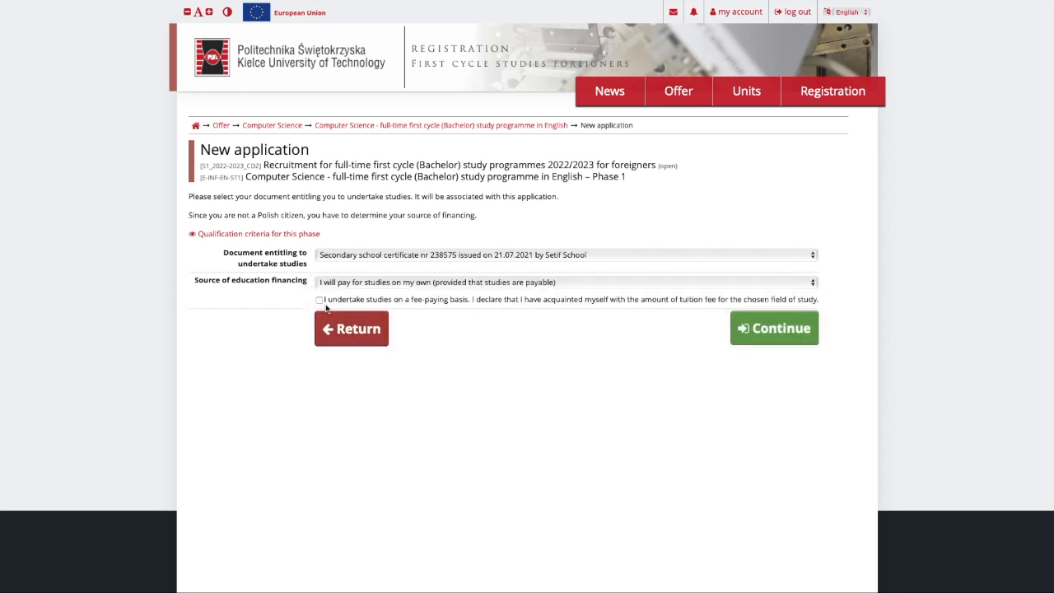
click(319, 300)
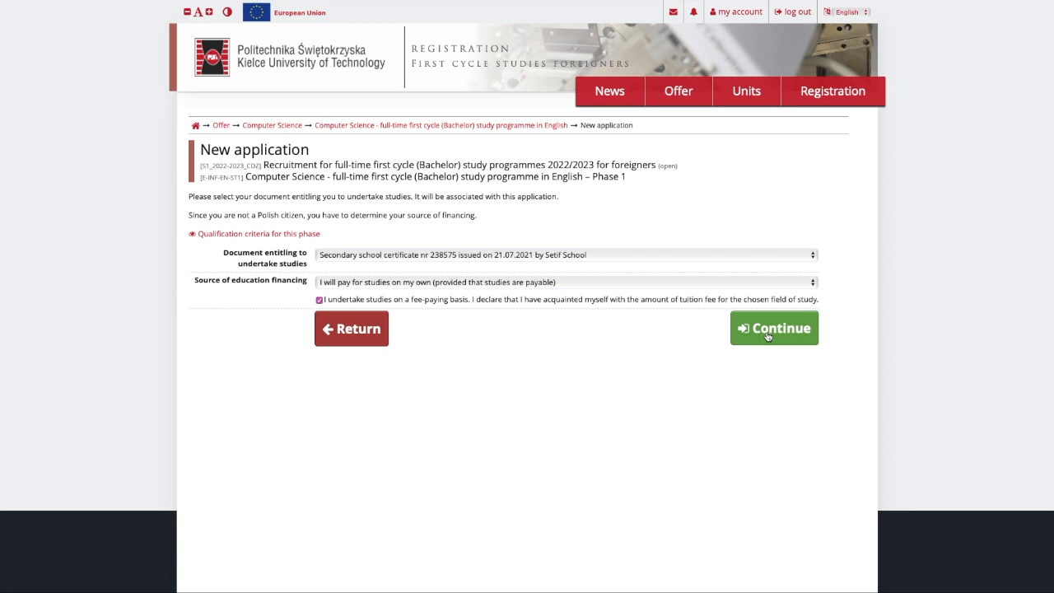
click(773, 328)
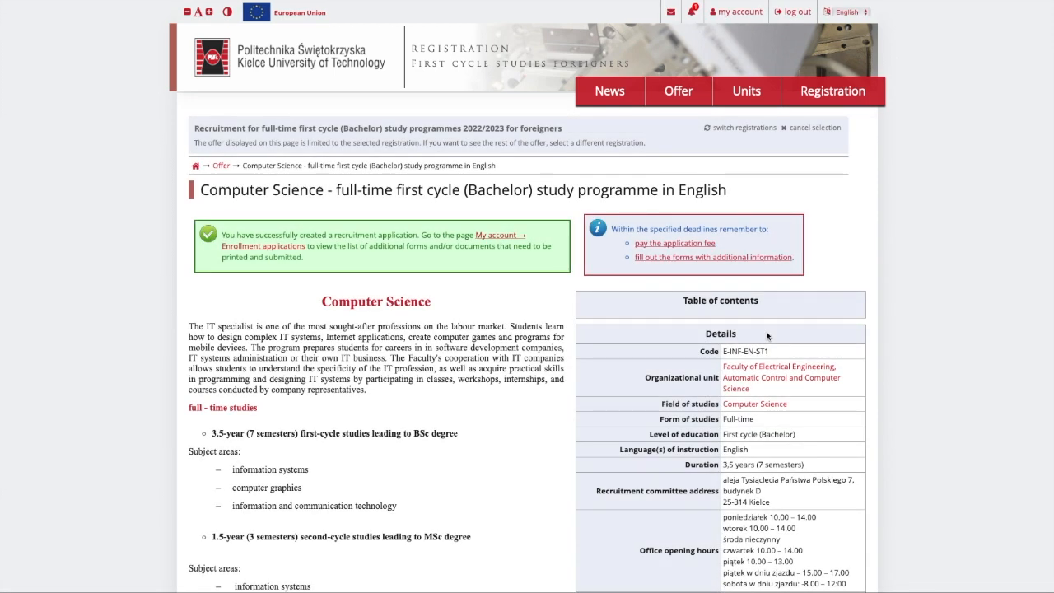
mouse_move(767, 333)
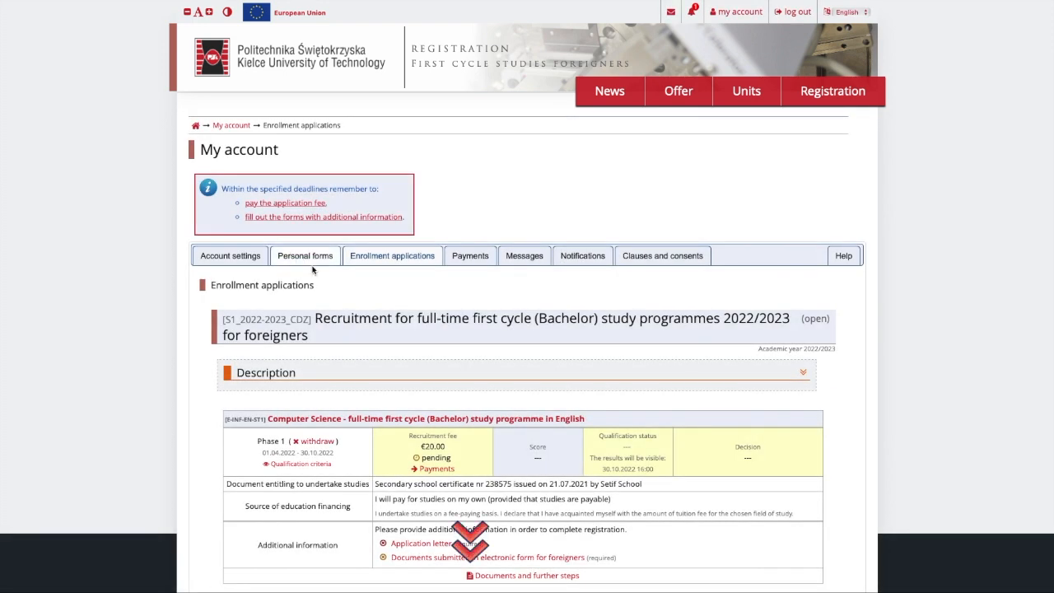
- Review the Computer Science application's documents and further steps, with the €20.00 fee pending
scroll(down, 3)
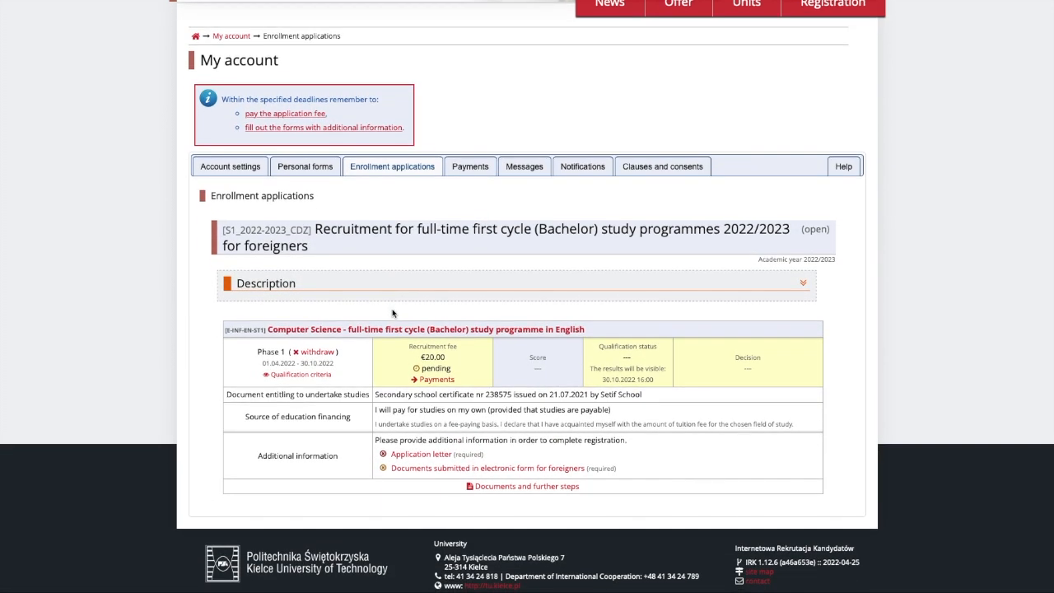
click(526, 486)
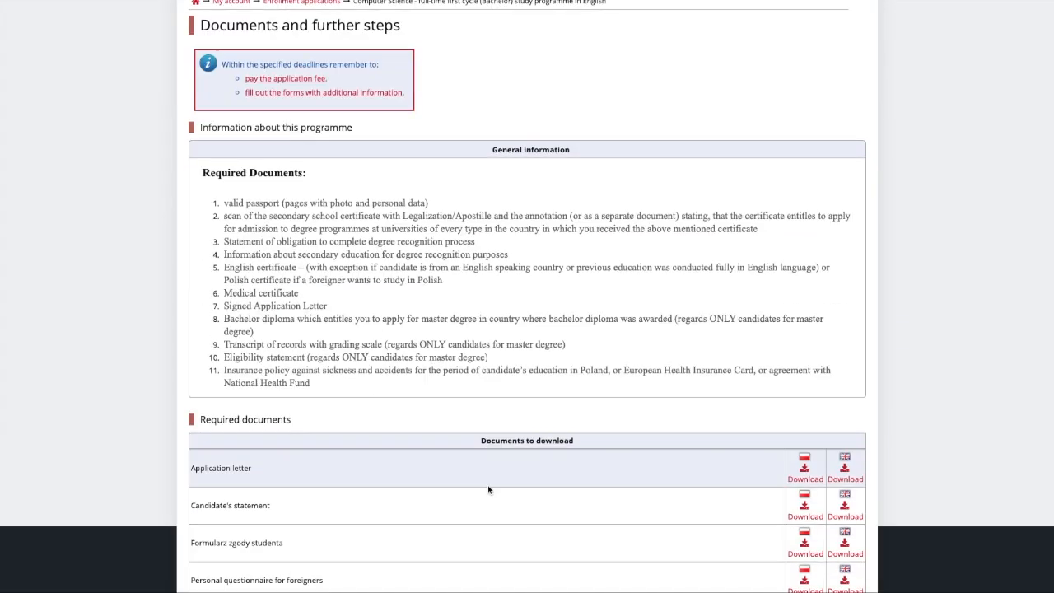
scroll(down, 3)
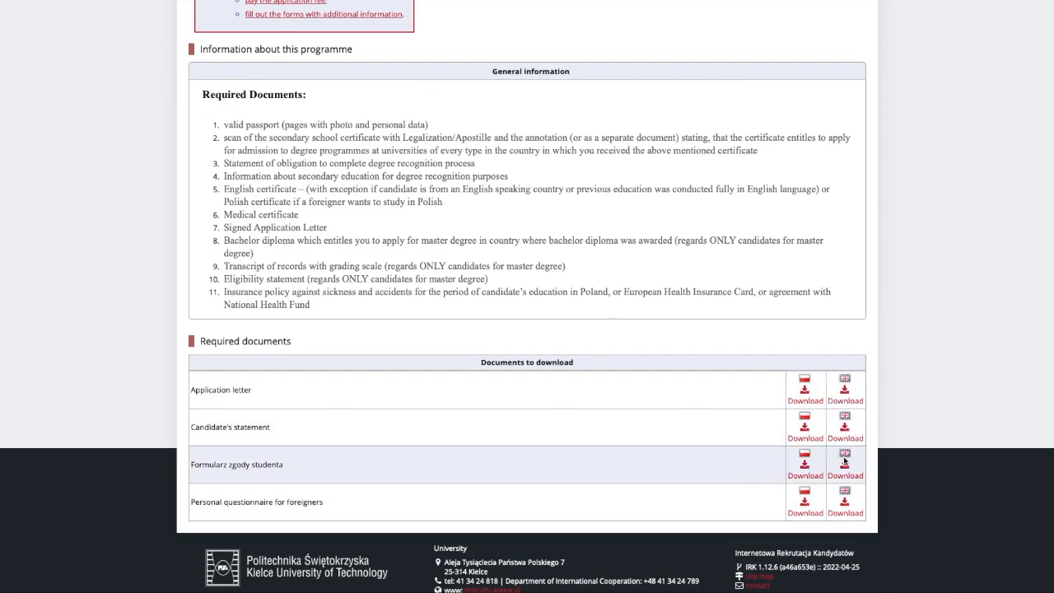
scroll(up, 3)
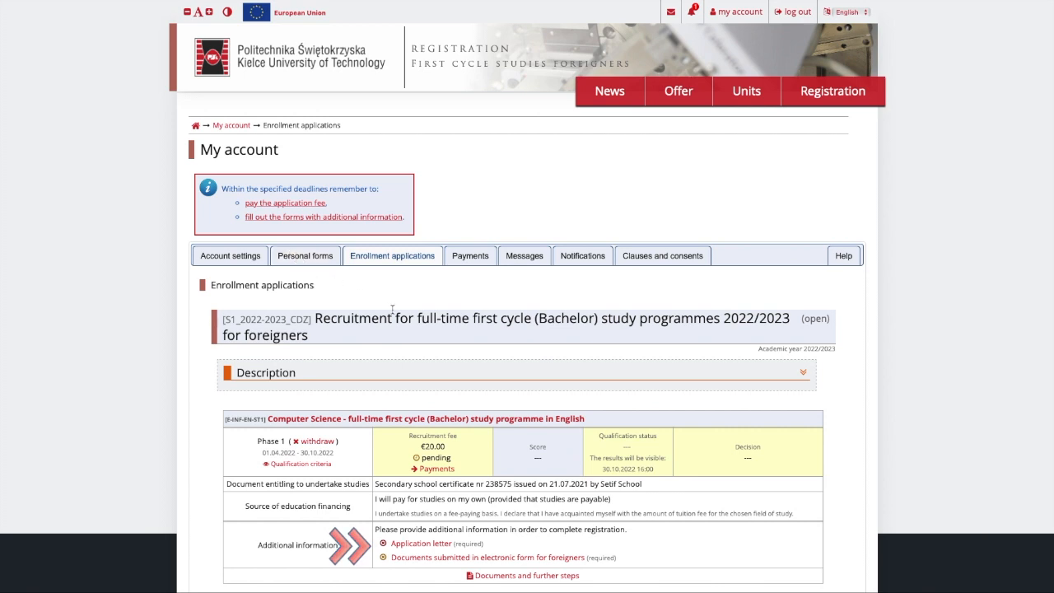
- Save the uploaded document scans so both additional forms are marked filled out
scroll(down, 3)
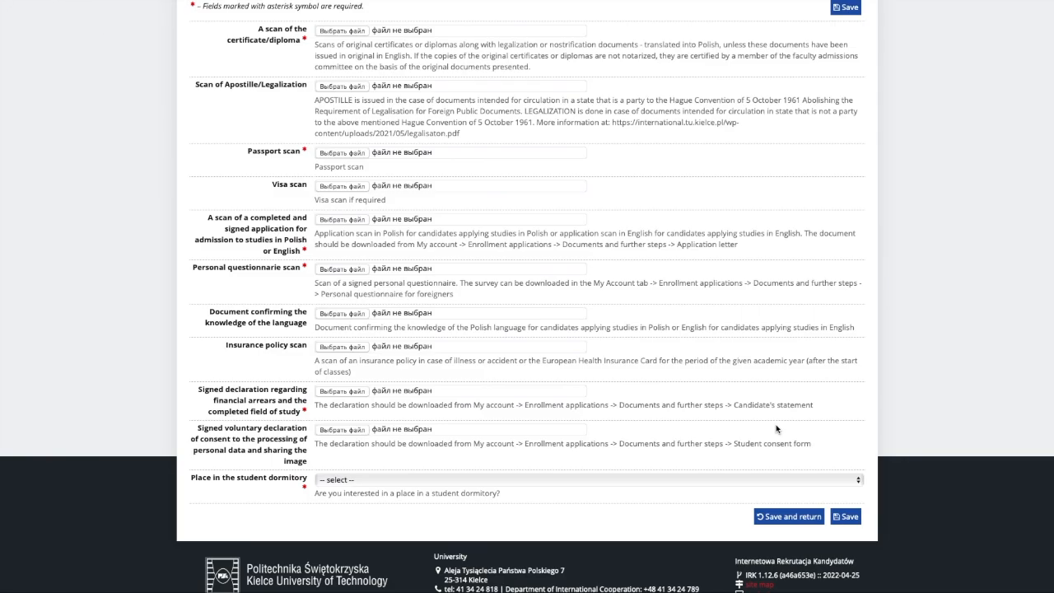
click(788, 517)
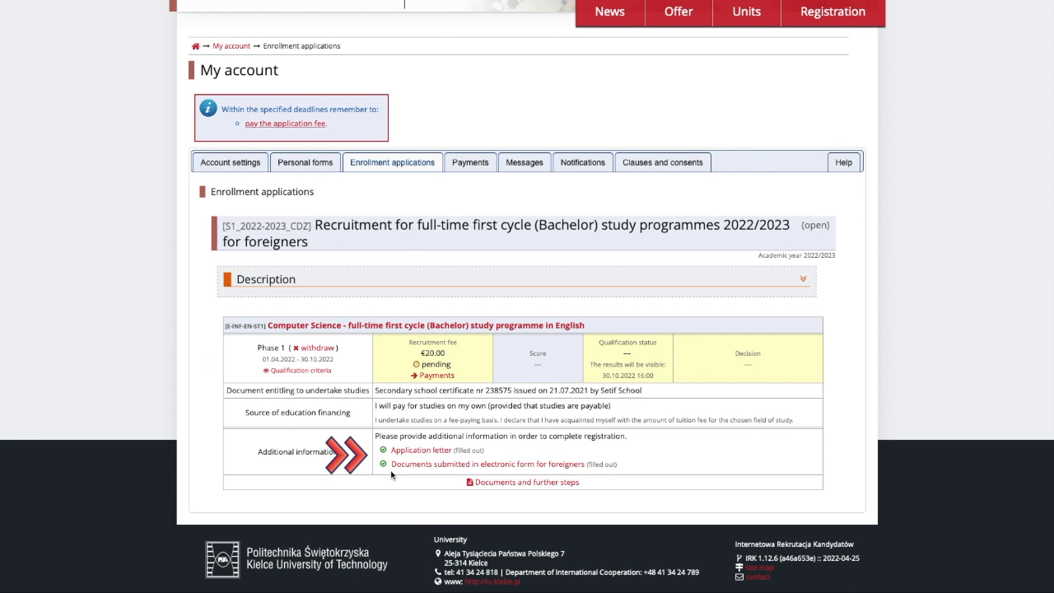
mouse_move(470, 162)
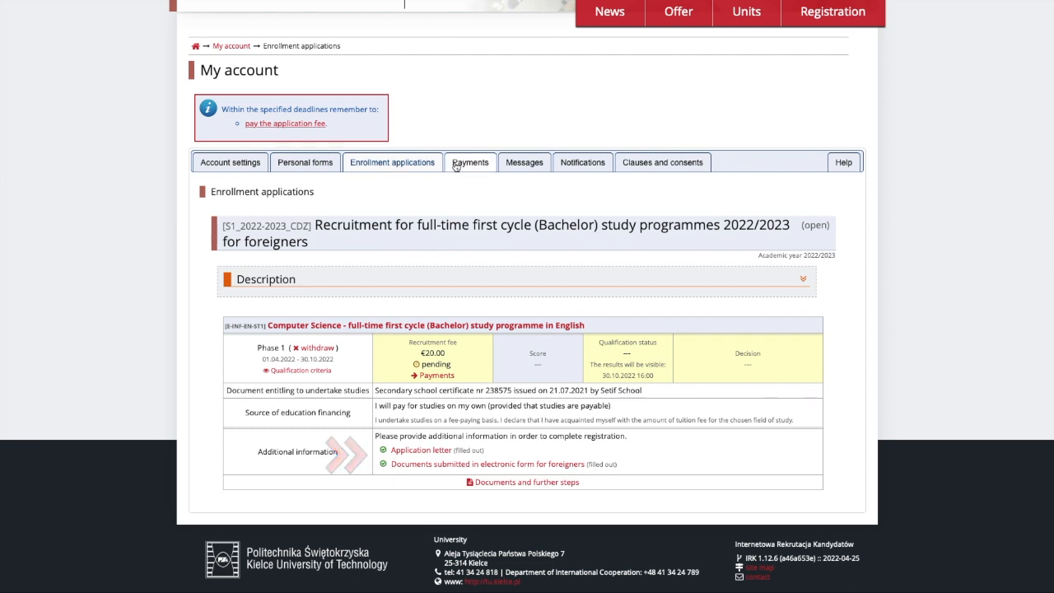
- View the €20 fee due 30.10.2022 on Payments, then switch to Account settings
click(470, 161)
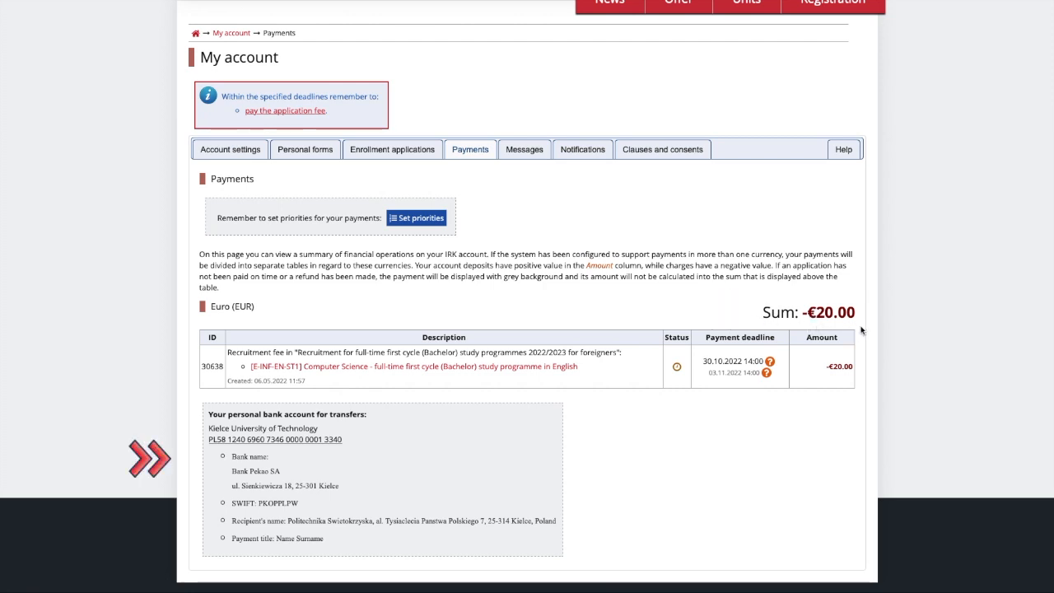
mouse_move(461, 567)
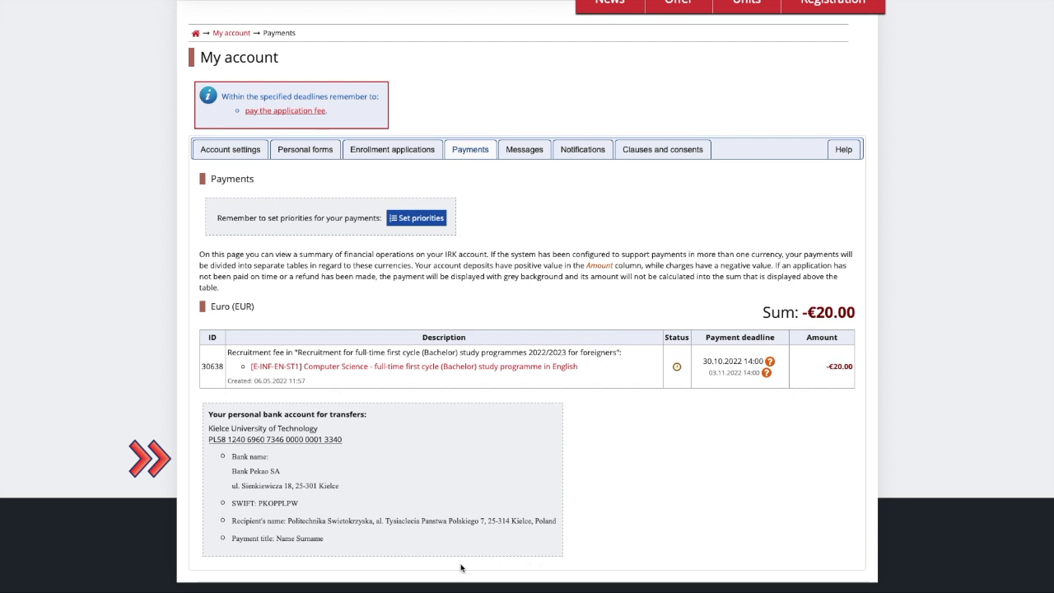
mouse_move(201, 394)
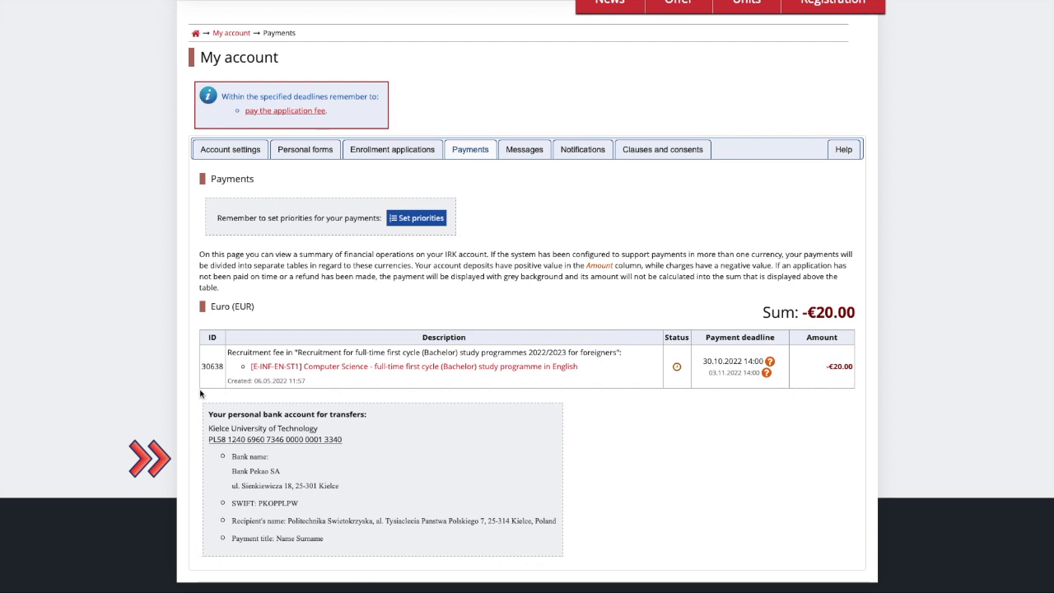
mouse_move(591, 455)
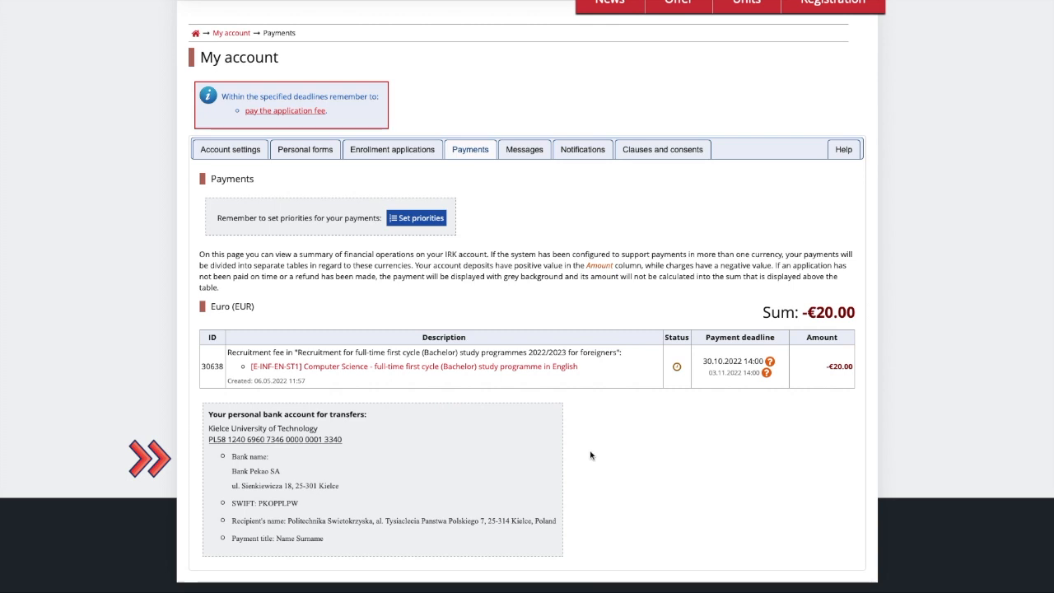
mouse_move(403, 393)
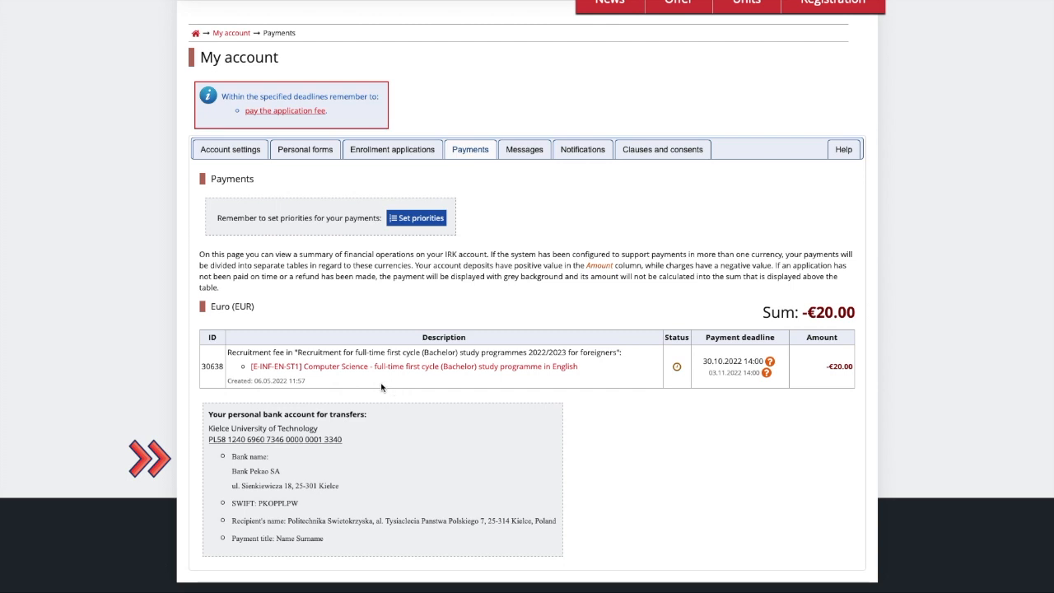
click(230, 149)
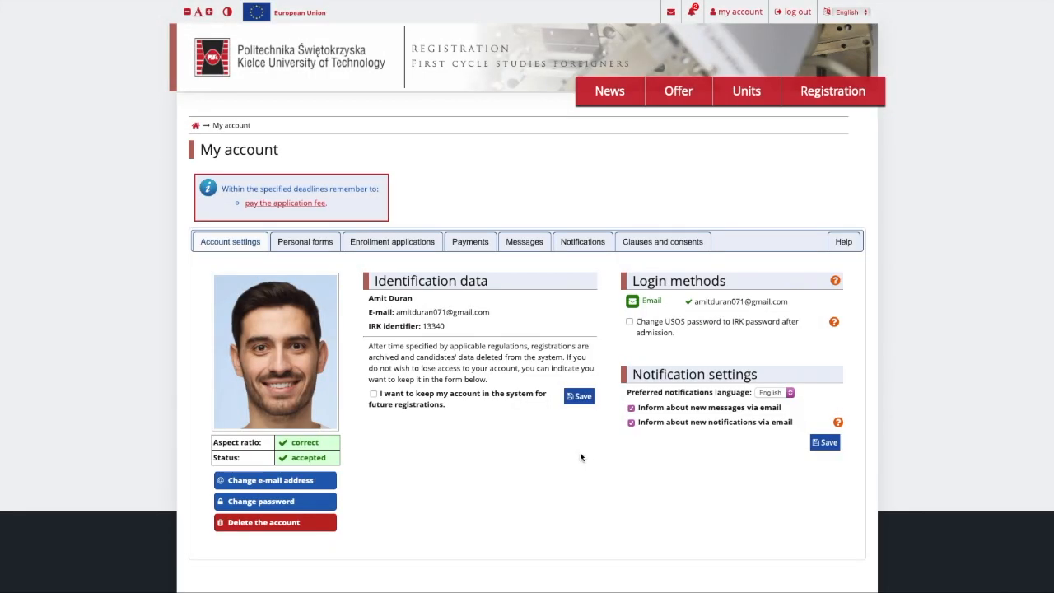
mouse_move(568, 443)
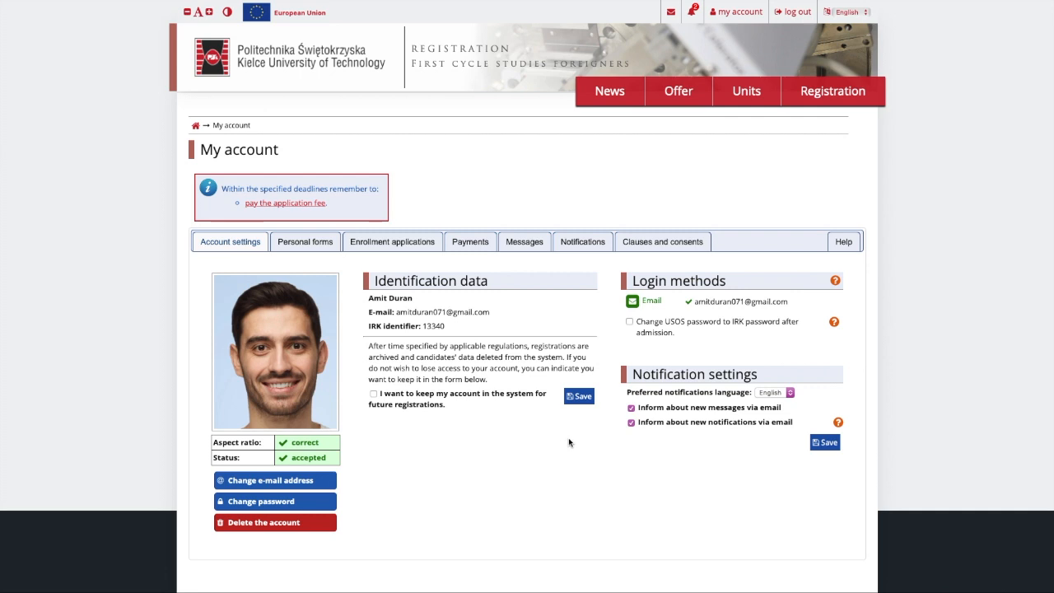
mouse_move(896, 459)
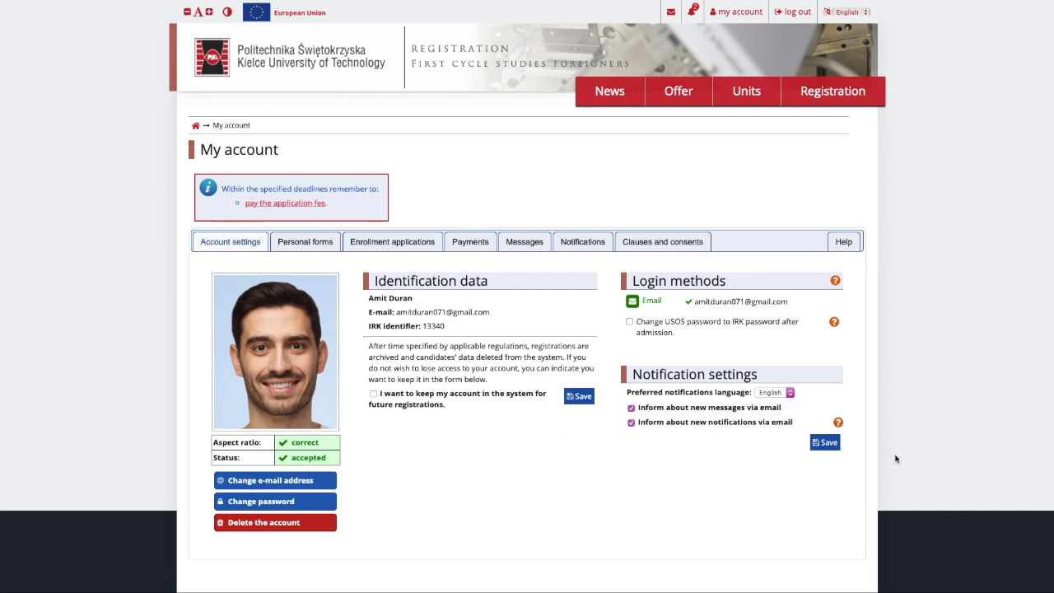